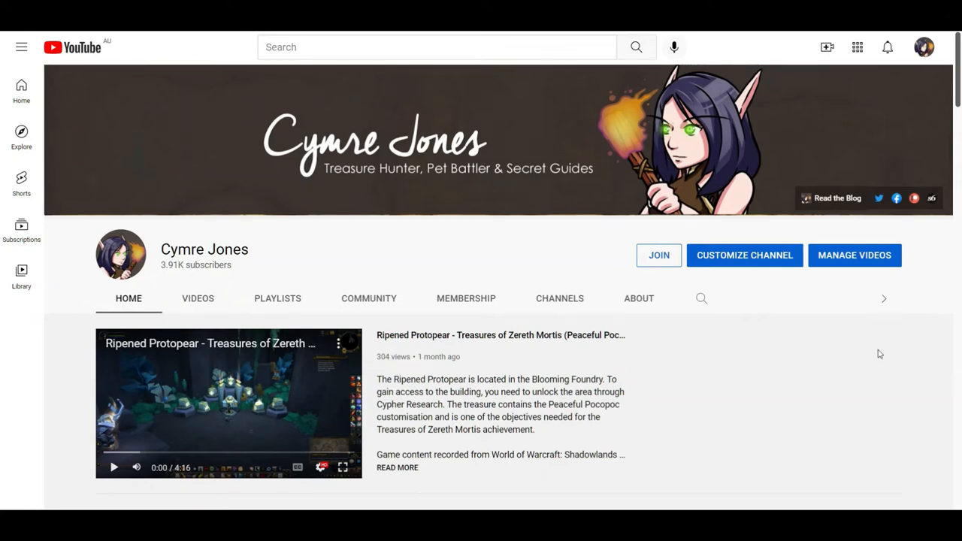
{"action": "mouse_move", "coordinate": [901, 370]}
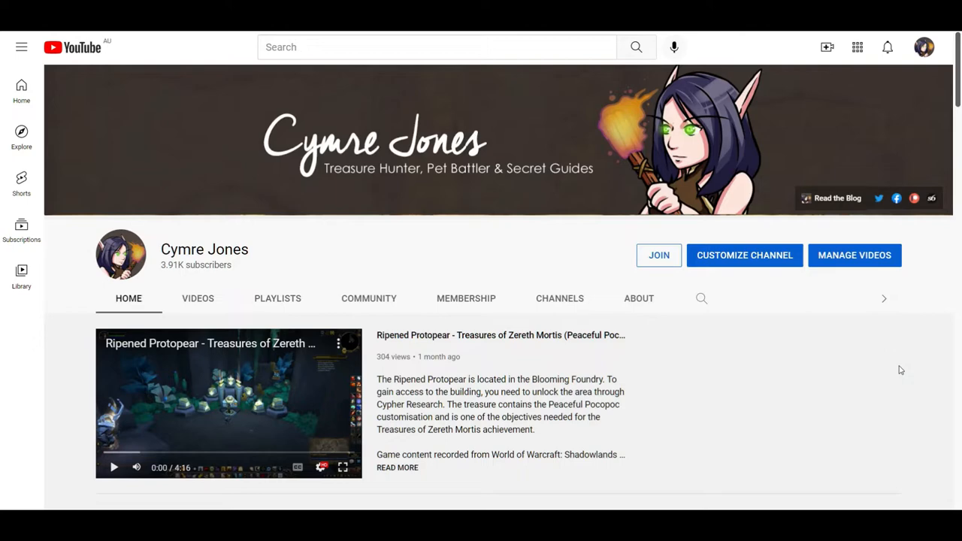
{"action": "mouse_move", "coordinate": [925, 363]}
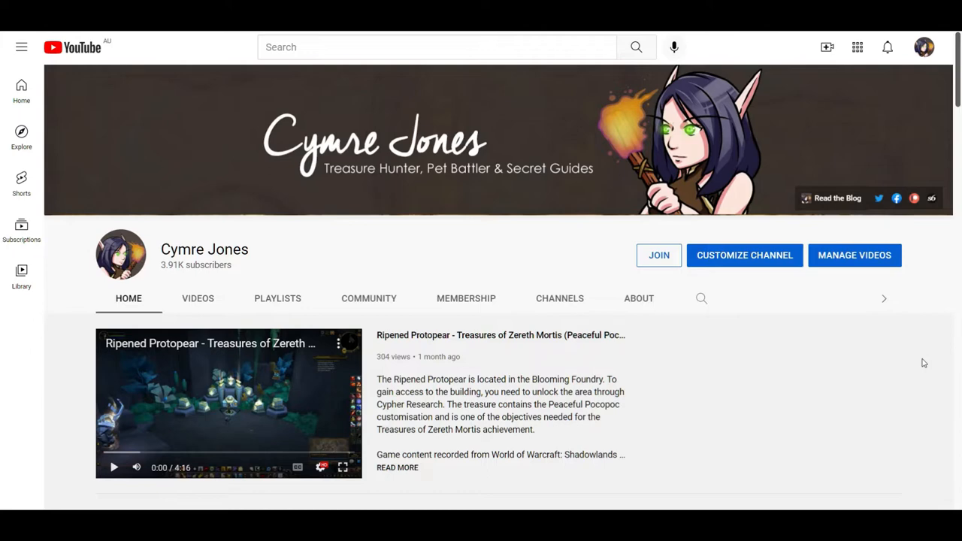
{"action": "mouse_move", "coordinate": [924, 367]}
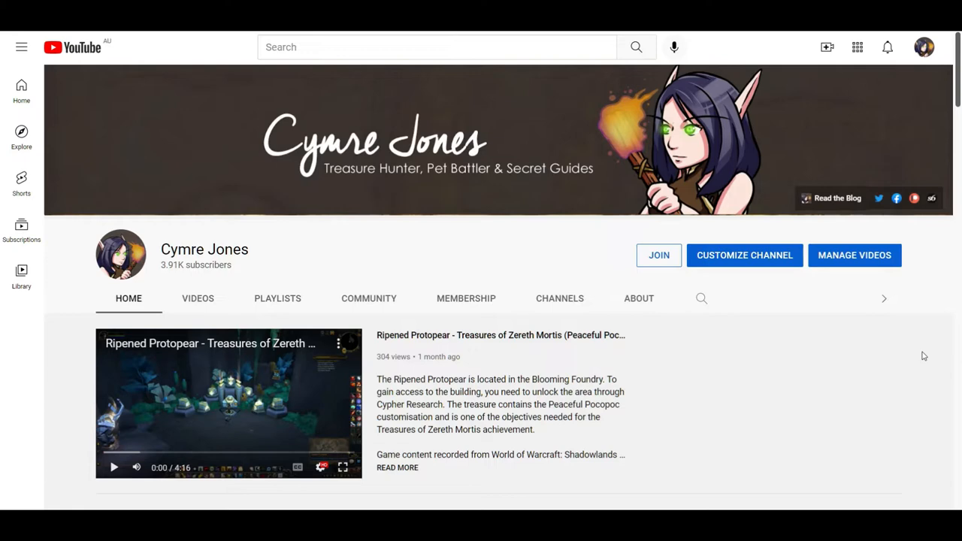
{"action": "scroll", "scroll_direction": "down", "scroll_amount": 3}
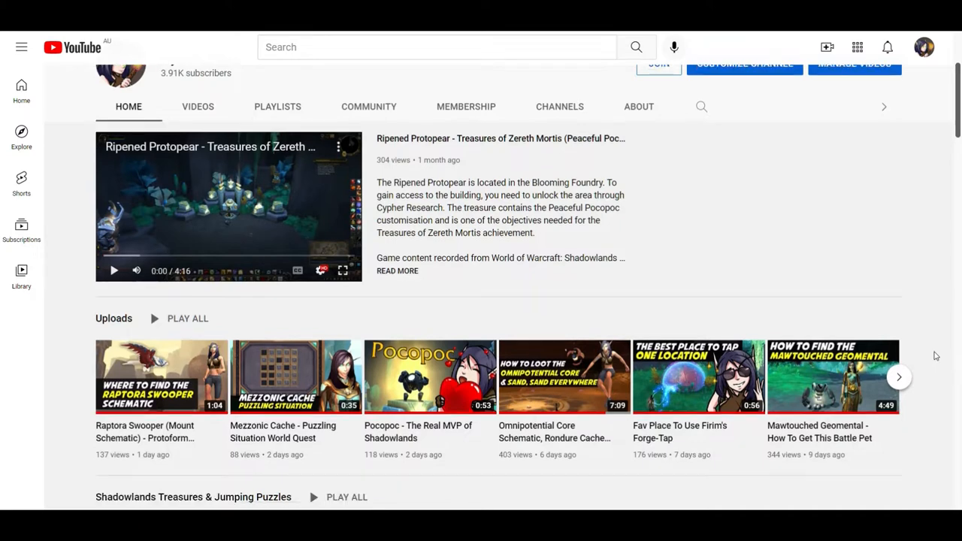
{"action": "scroll", "scroll_direction": "down", "scroll_amount": 3}
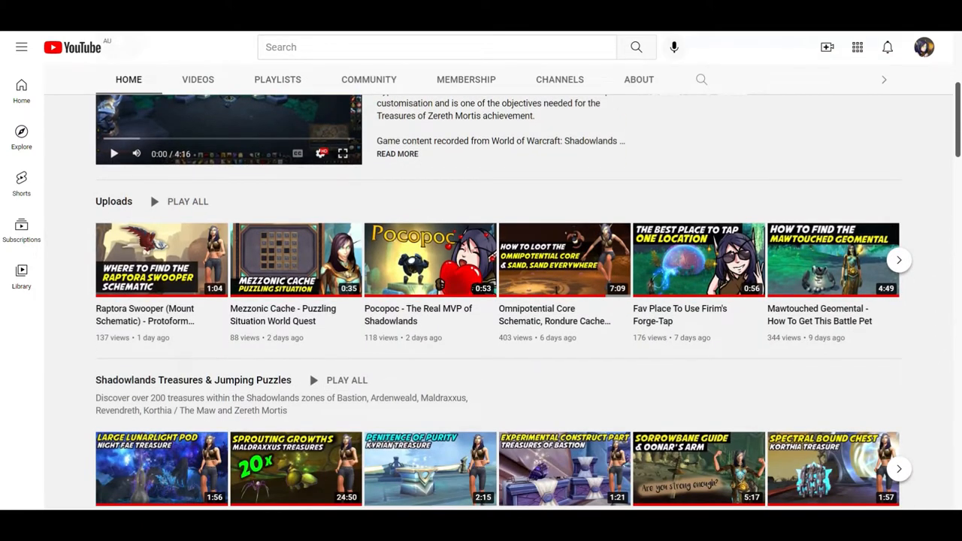
{"action": "scroll", "scroll_direction": "down", "scroll_amount": 3}
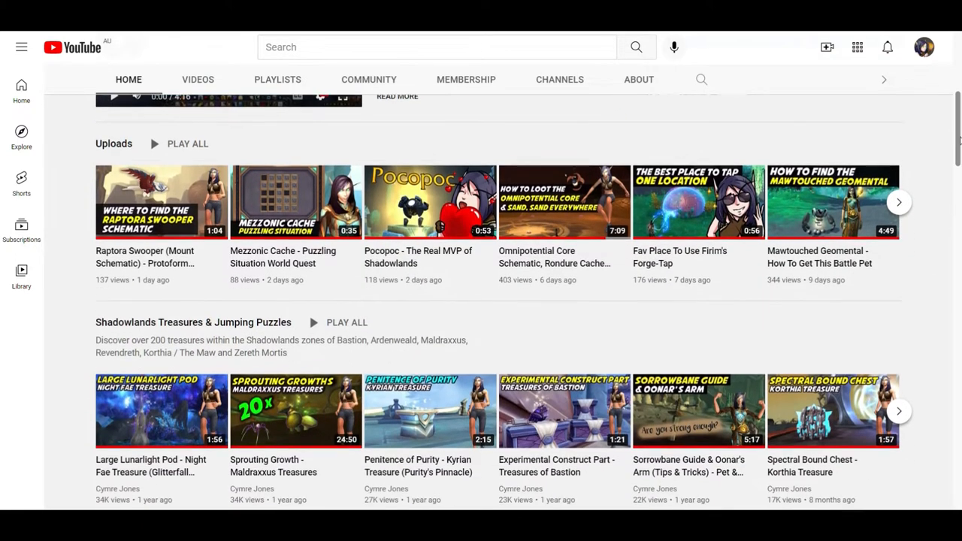
{"action": "scroll", "scroll_direction": "down", "scroll_amount": 3}
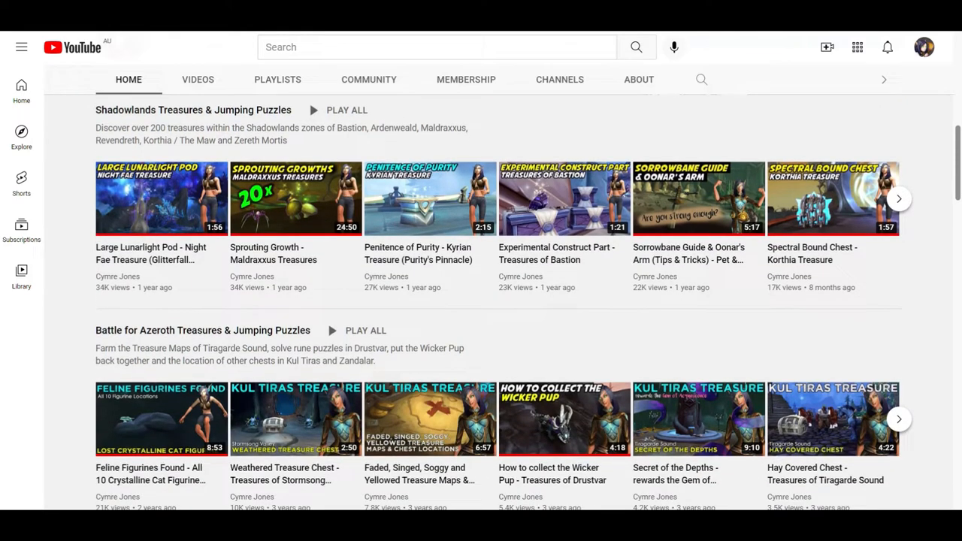
{"action": "scroll", "scroll_direction": "down", "scroll_amount": 3}
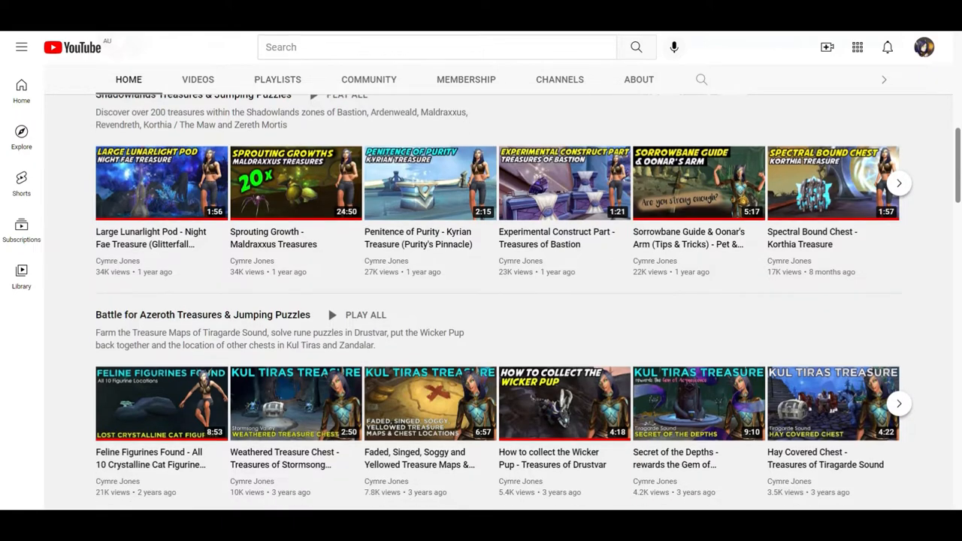
{"action": "scroll", "scroll_direction": "down", "scroll_amount": 3}
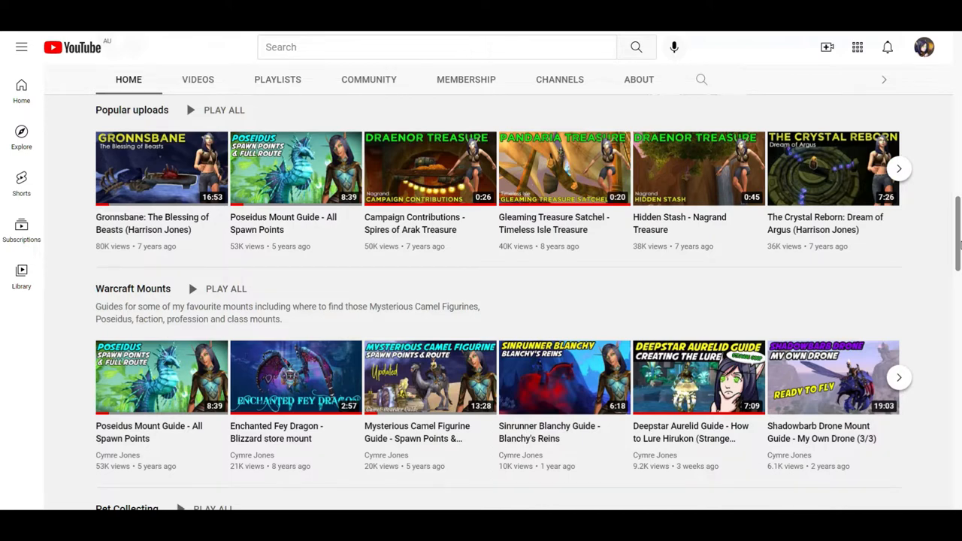
{"action": "scroll", "scroll_direction": "down", "scroll_amount": 3}
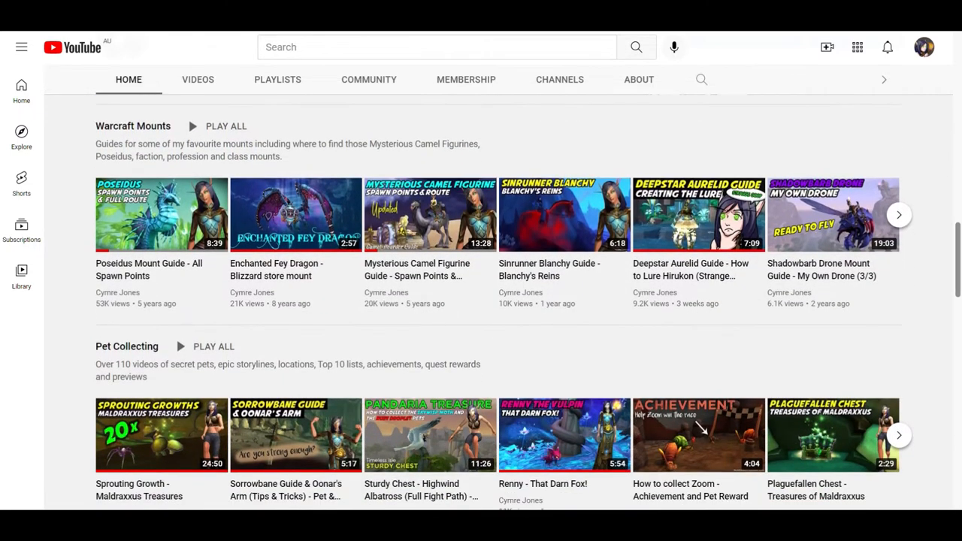
{"action": "scroll", "scroll_direction": "down", "scroll_amount": 3}
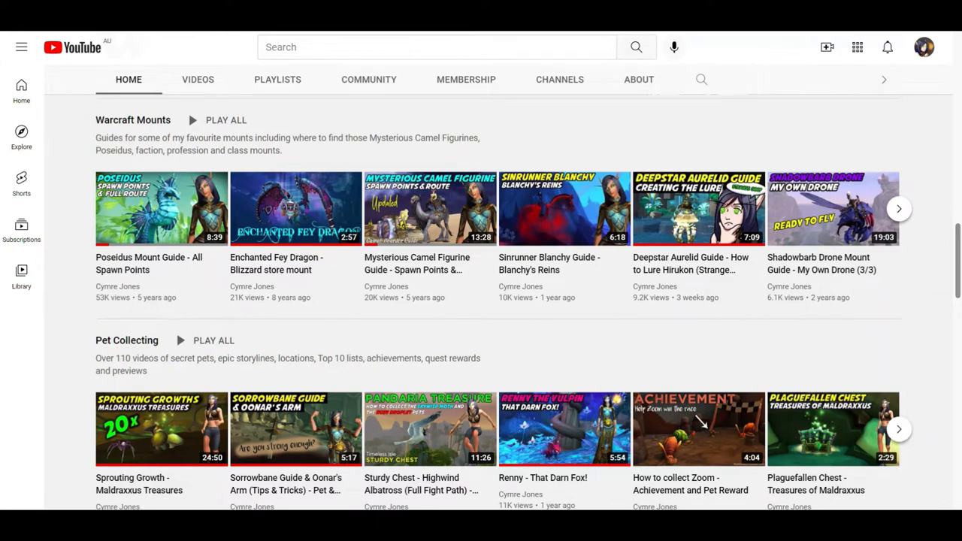
{"action": "scroll", "scroll_direction": "down", "scroll_amount": 3}
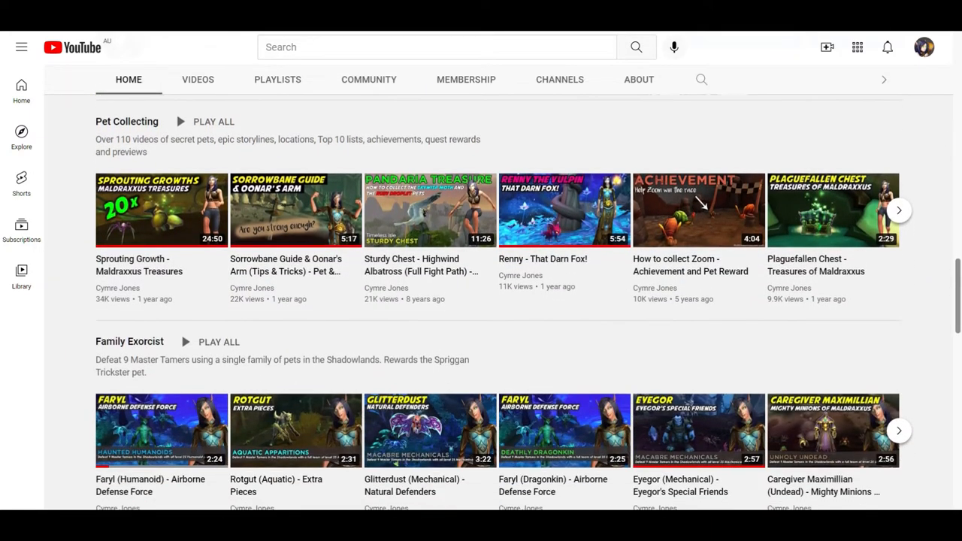
{"action": "scroll", "scroll_direction": "down", "scroll_amount": 3}
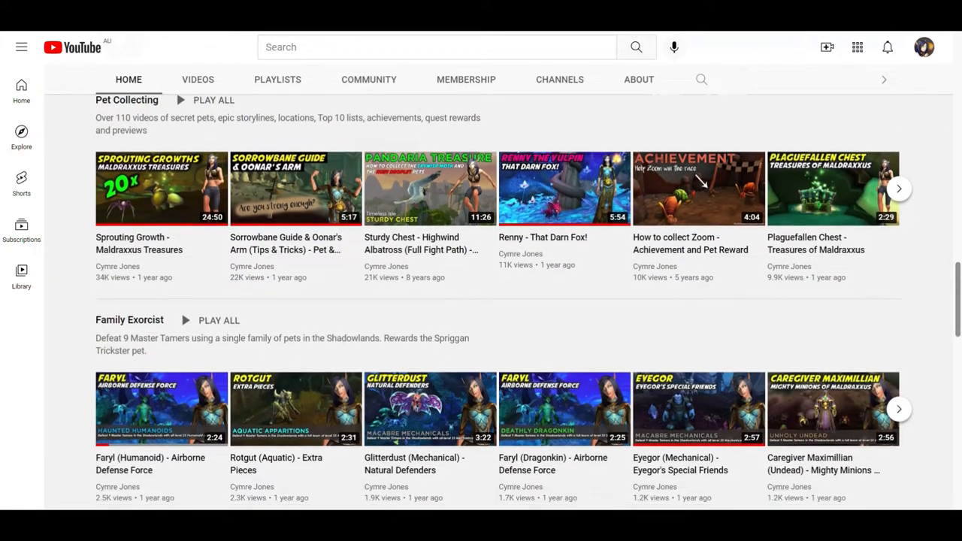
{"action": "scroll", "scroll_direction": "down", "scroll_amount": 3}
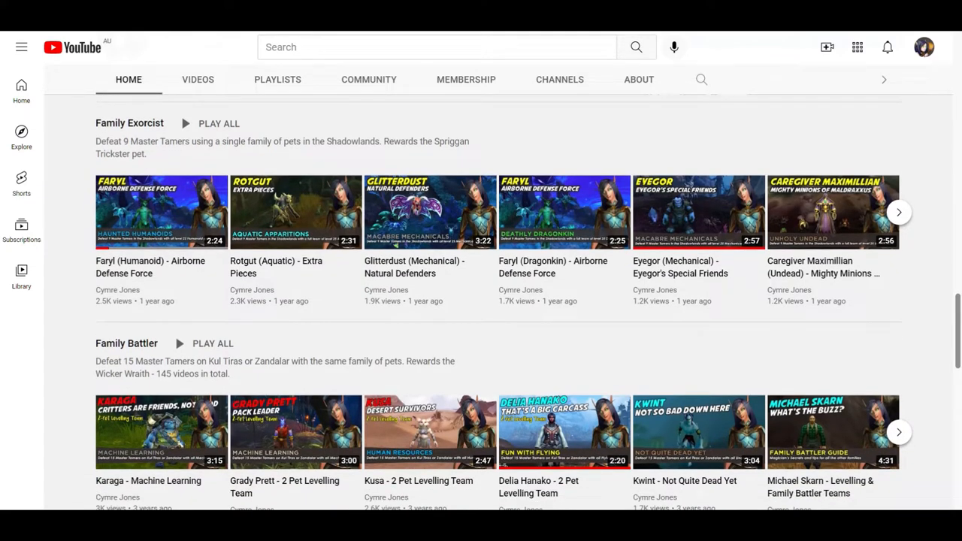
{"action": "scroll", "scroll_direction": "down", "scroll_amount": 3}
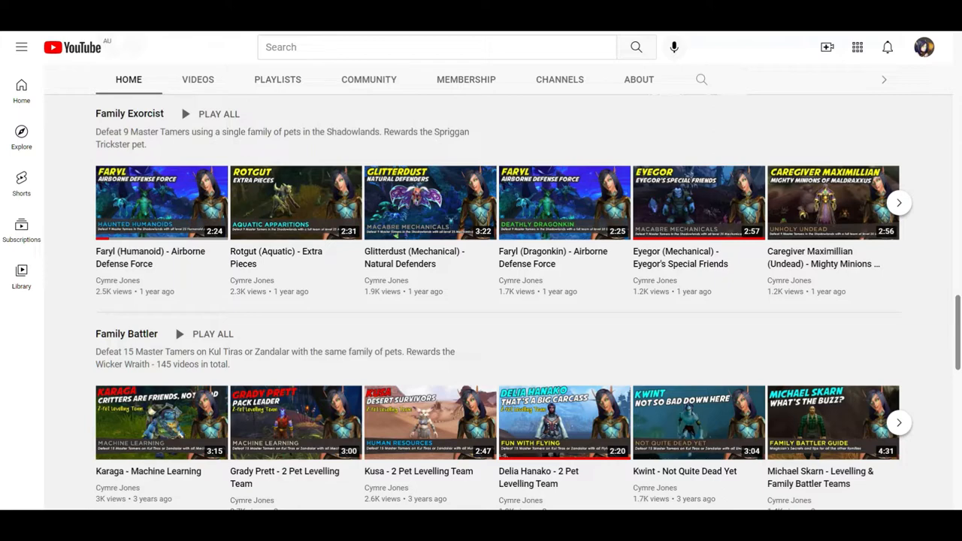
{"action": "scroll", "scroll_direction": "down", "scroll_amount": 3}
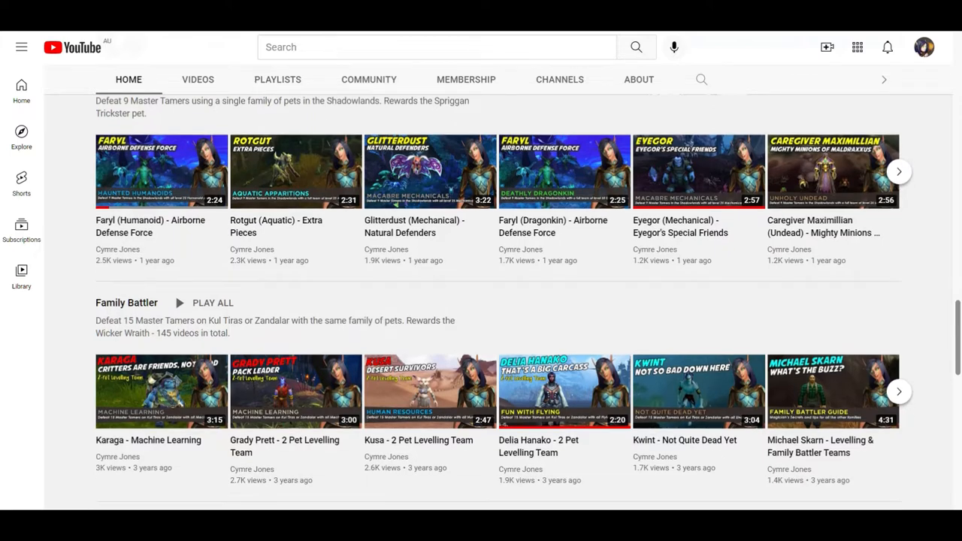
{"action": "scroll", "scroll_direction": "down", "scroll_amount": 3}
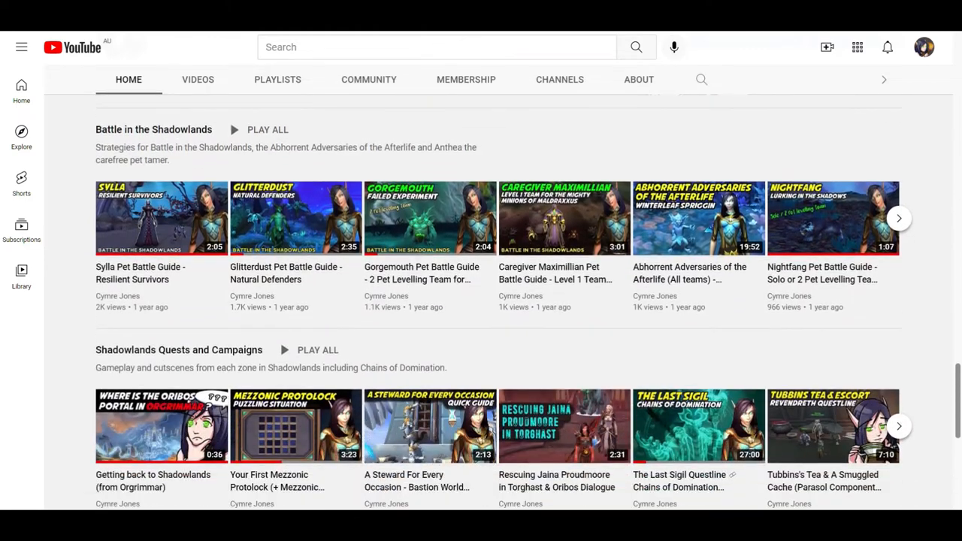
{"action": "scroll", "scroll_direction": "down", "scroll_amount": 3}
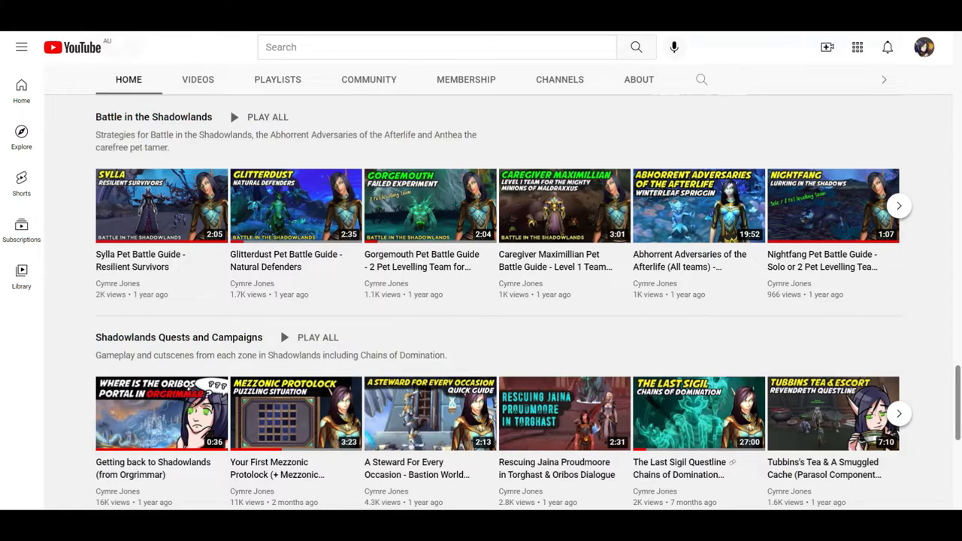
{"action": "scroll", "scroll_direction": "down", "scroll_amount": 3}
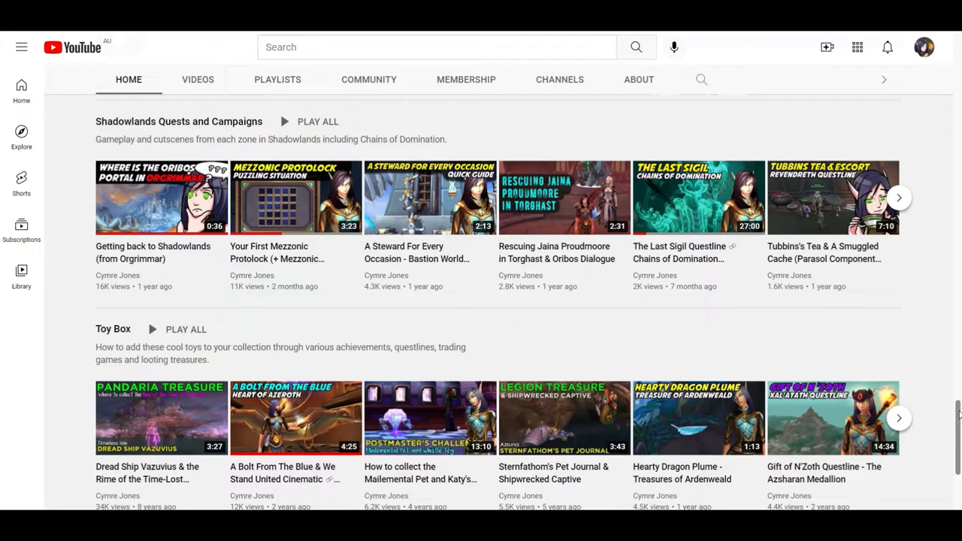
{"action": "scroll", "scroll_direction": "down", "scroll_amount": 3}
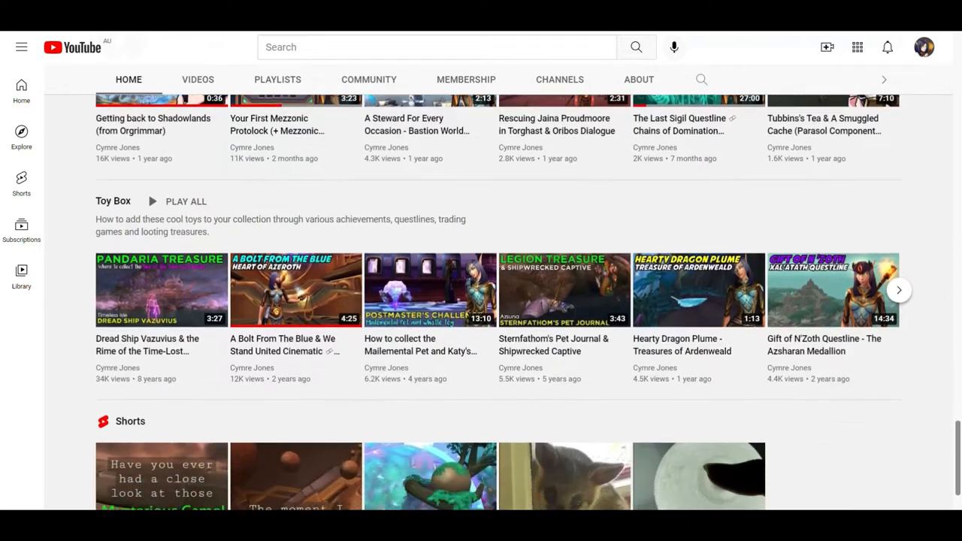
{"action": "scroll", "scroll_direction": "down", "scroll_amount": 3}
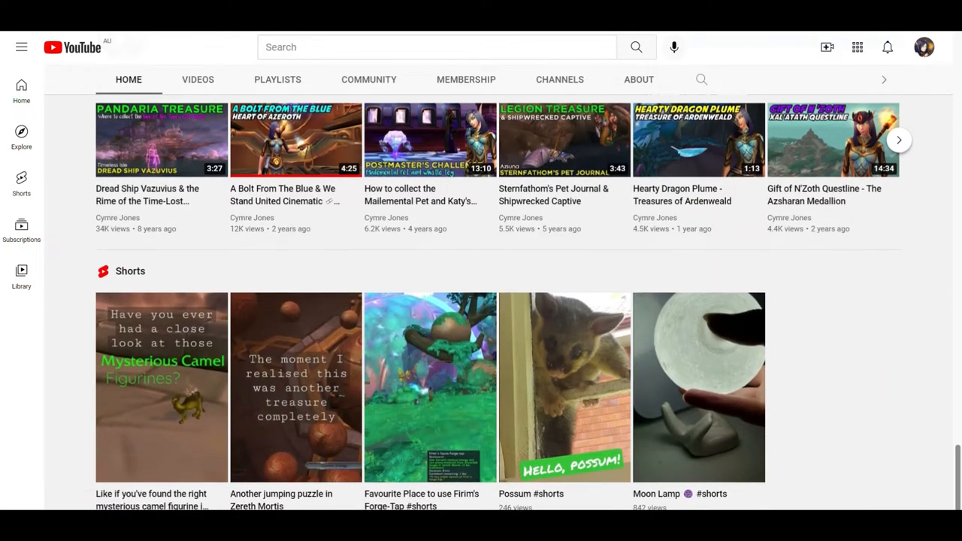
{"action": "scroll", "scroll_direction": "down", "scroll_amount": 3}
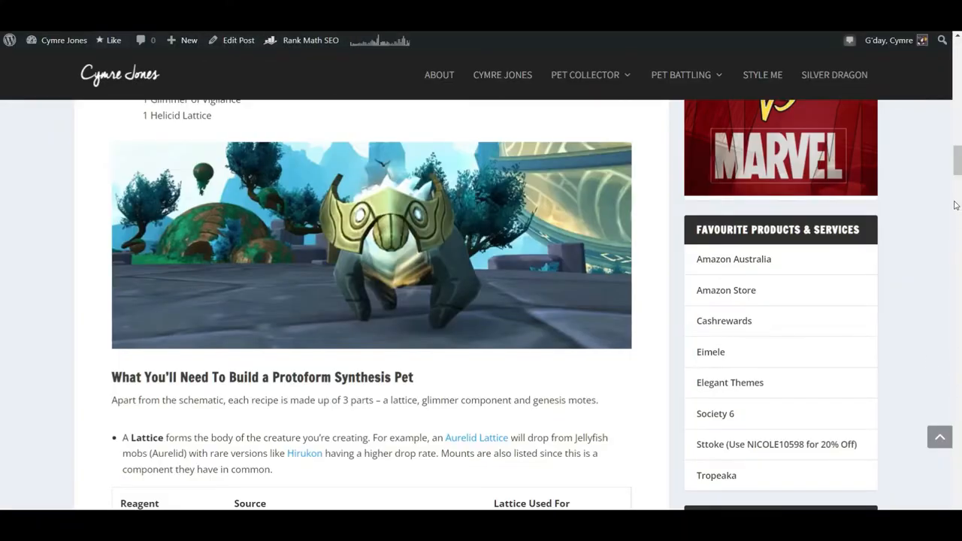
{"action": "scroll", "scroll_direction": "up", "scroll_amount": 3}
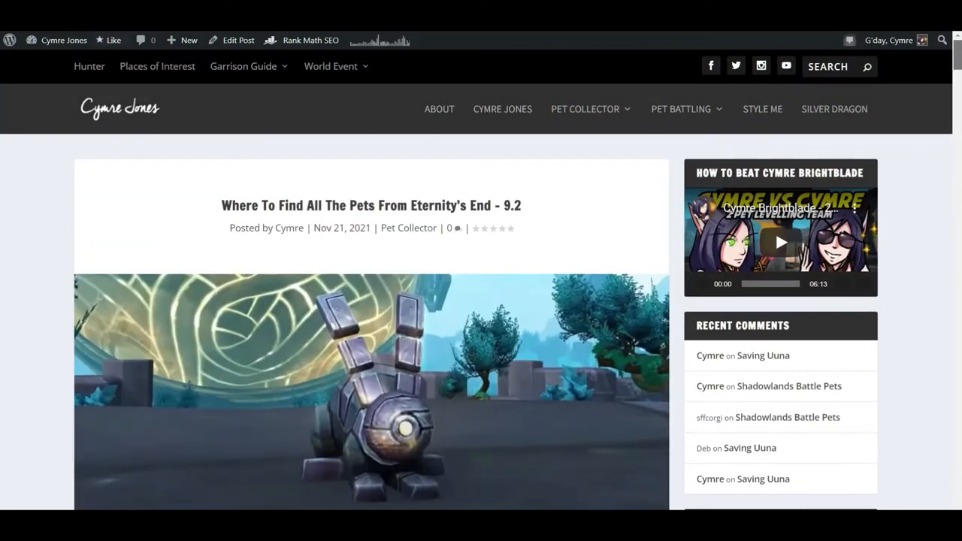
{"action": "mouse_move", "coordinate": [927, 280]}
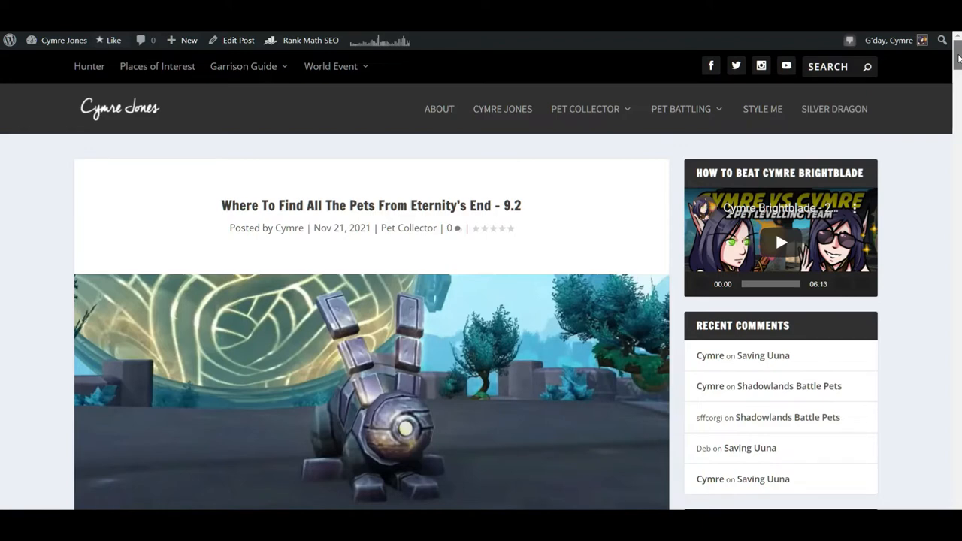
{"action": "scroll", "scroll_direction": "down", "scroll_amount": 3}
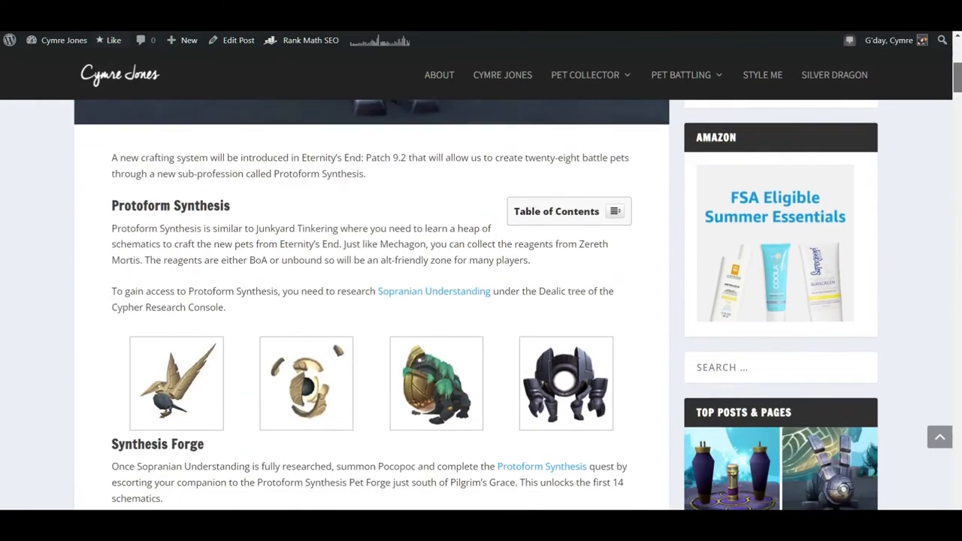
{"action": "scroll", "scroll_direction": "down", "scroll_amount": 3}
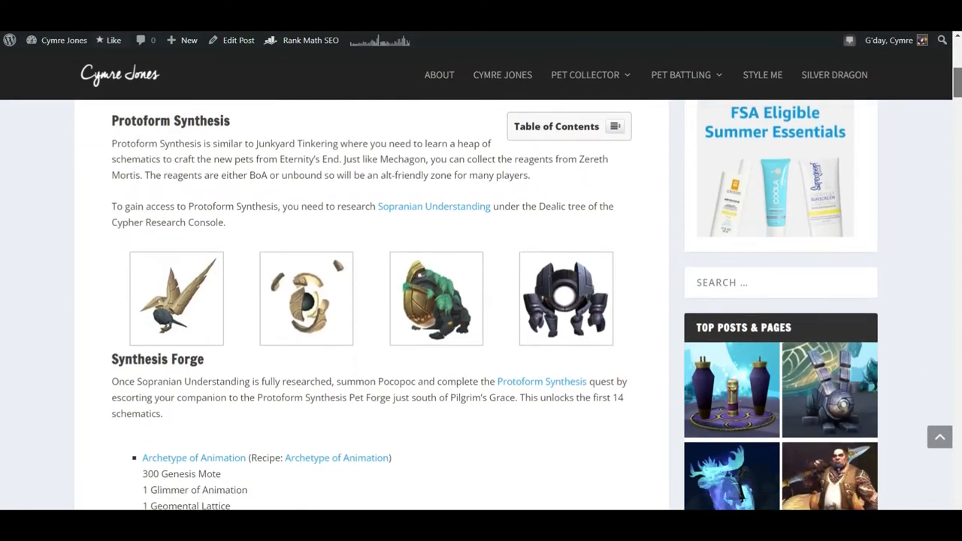
{"action": "scroll", "scroll_direction": "down", "scroll_amount": 3}
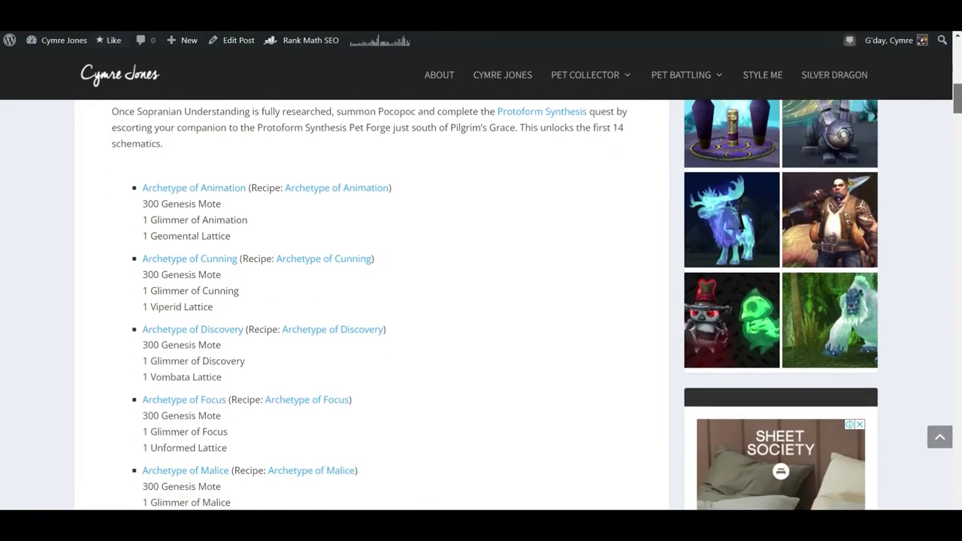
{"action": "scroll", "scroll_direction": "down", "scroll_amount": 3}
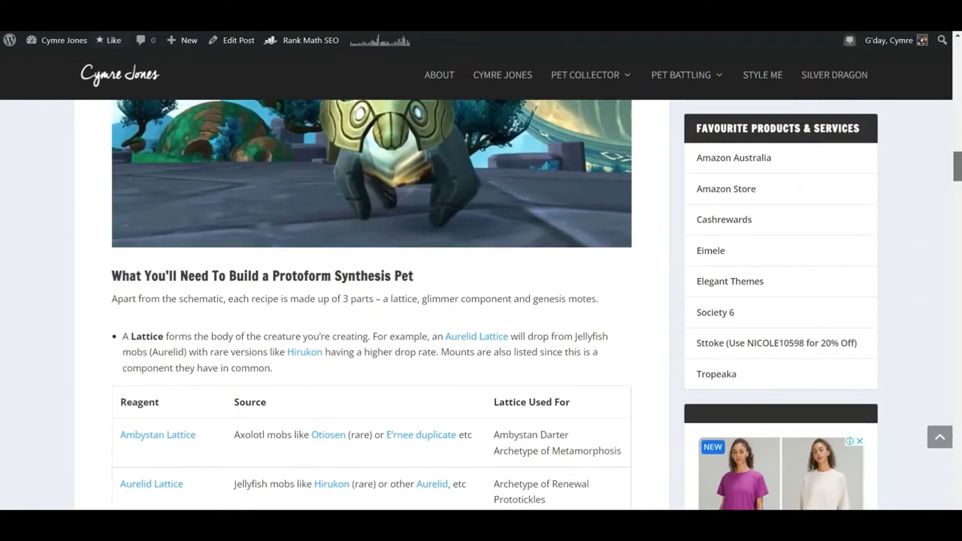
{"action": "scroll", "scroll_direction": "down", "scroll_amount": 3}
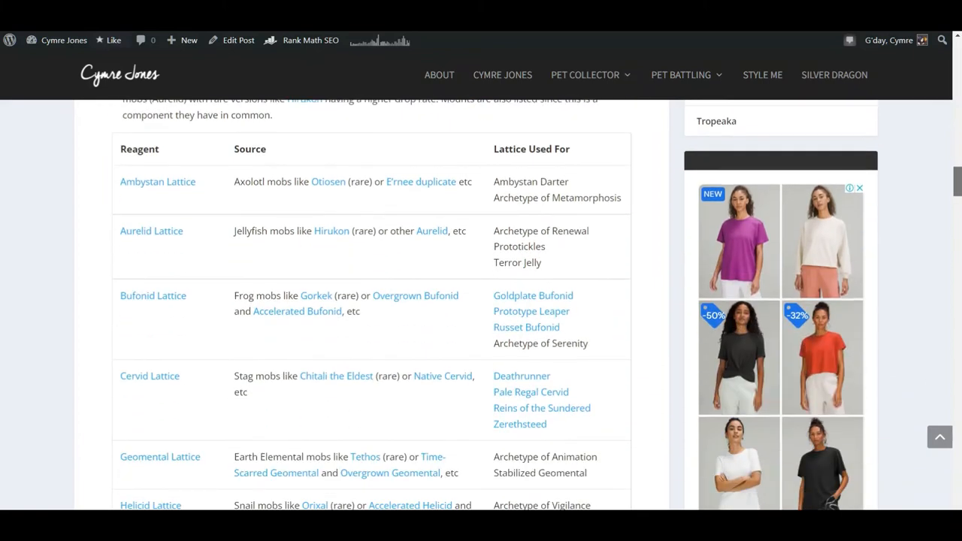
{"action": "scroll", "scroll_direction": "down", "scroll_amount": 3}
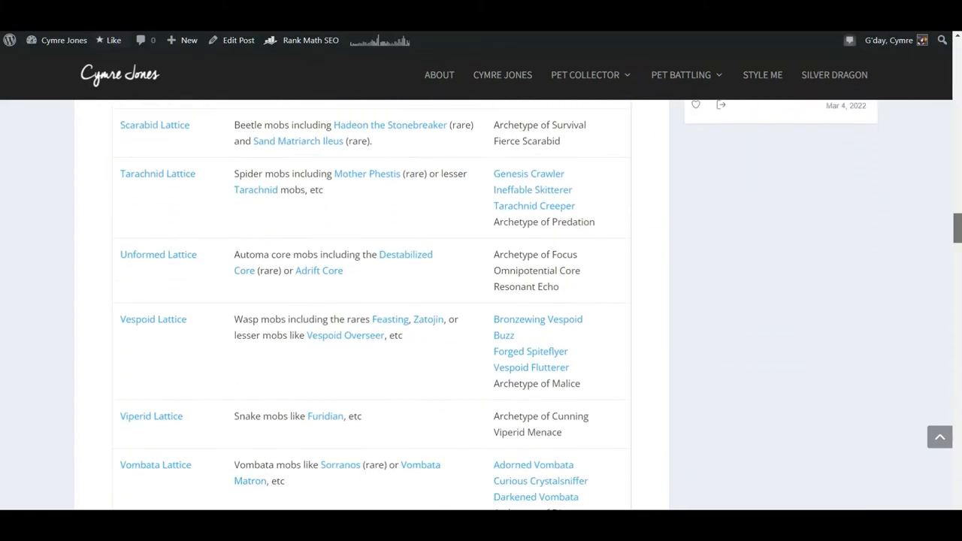
{"action": "scroll", "scroll_direction": "down", "scroll_amount": 3}
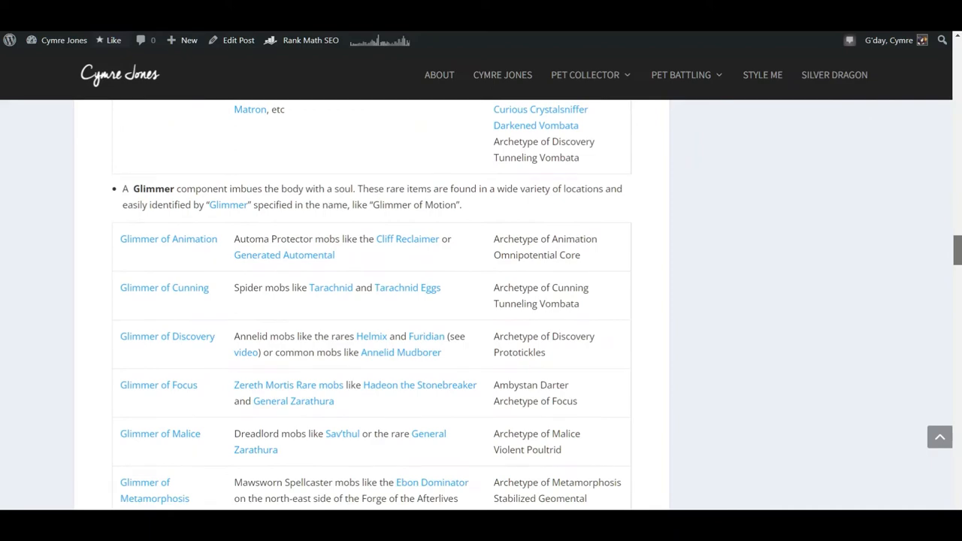
{"action": "scroll", "scroll_direction": "down", "scroll_amount": 3}
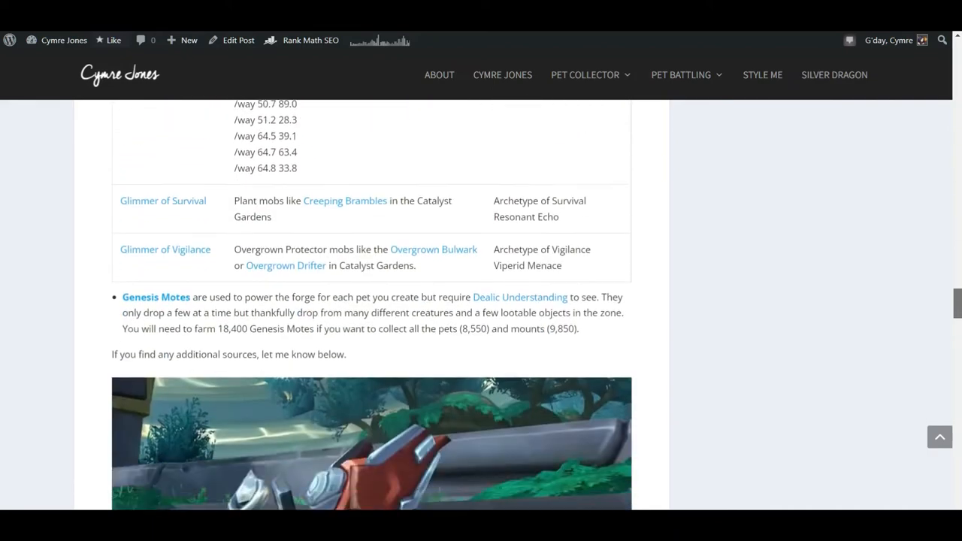
{"action": "scroll", "scroll_direction": "down", "scroll_amount": 3}
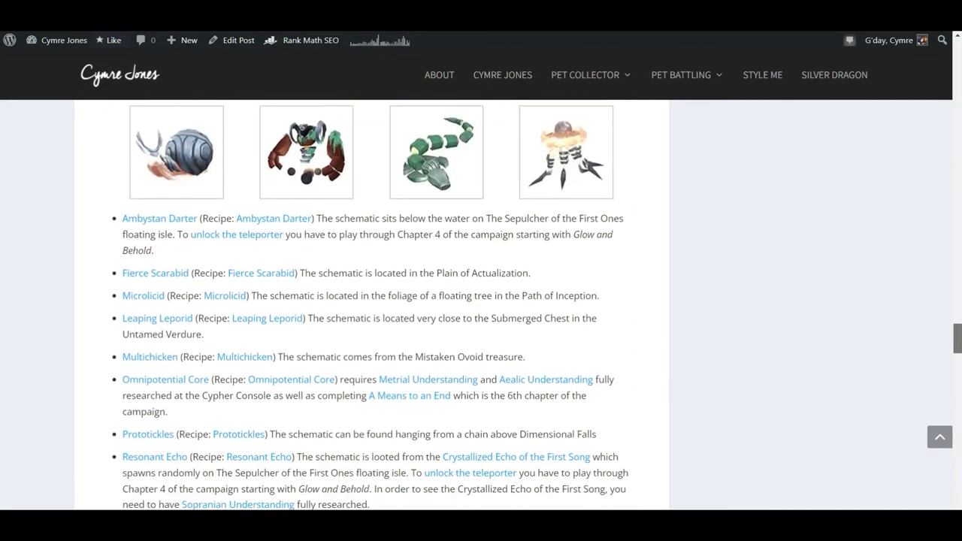
{"action": "scroll", "scroll_direction": "down", "scroll_amount": 3}
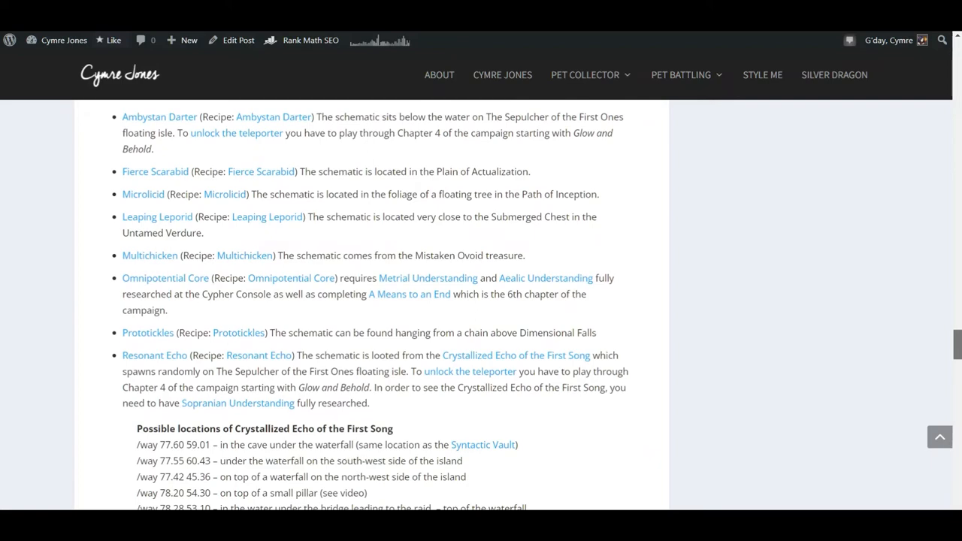
{"action": "scroll", "scroll_direction": "down", "scroll_amount": 3}
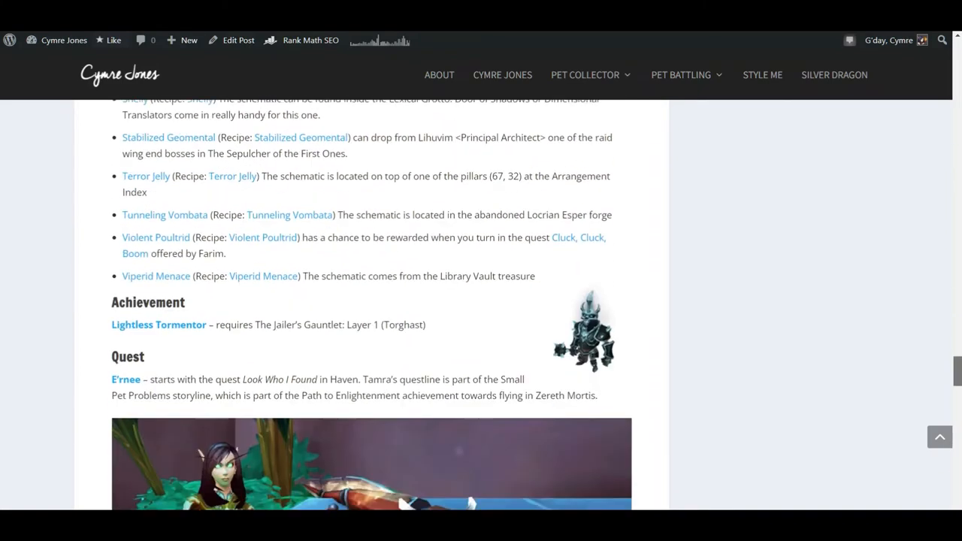
{"action": "scroll", "scroll_direction": "down", "scroll_amount": 3}
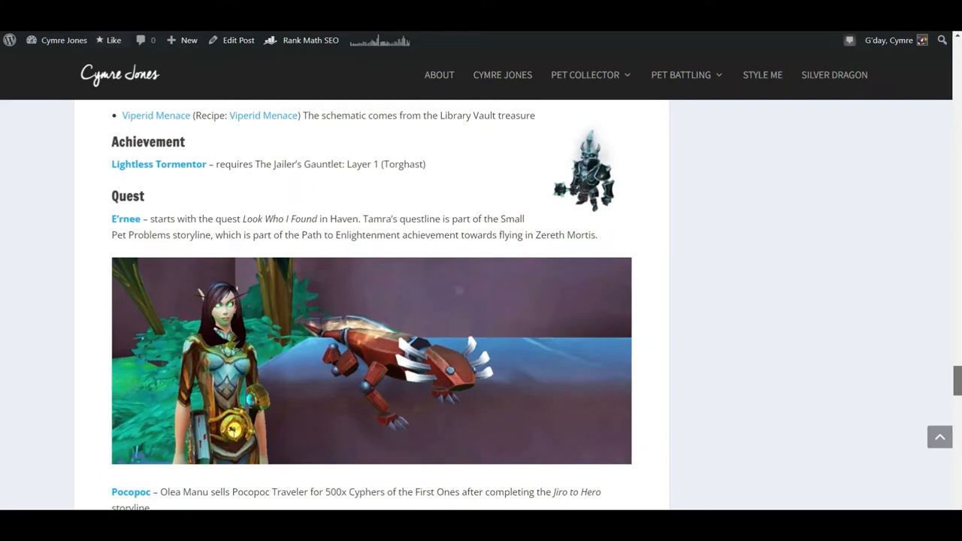
{"action": "scroll", "scroll_direction": "down", "scroll_amount": 3}
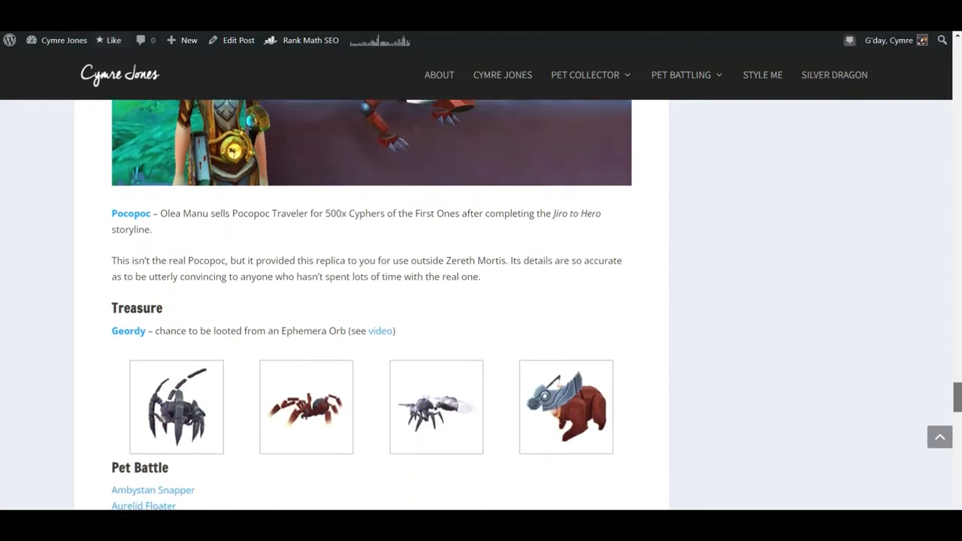
{"action": "scroll", "scroll_direction": "down", "scroll_amount": 3}
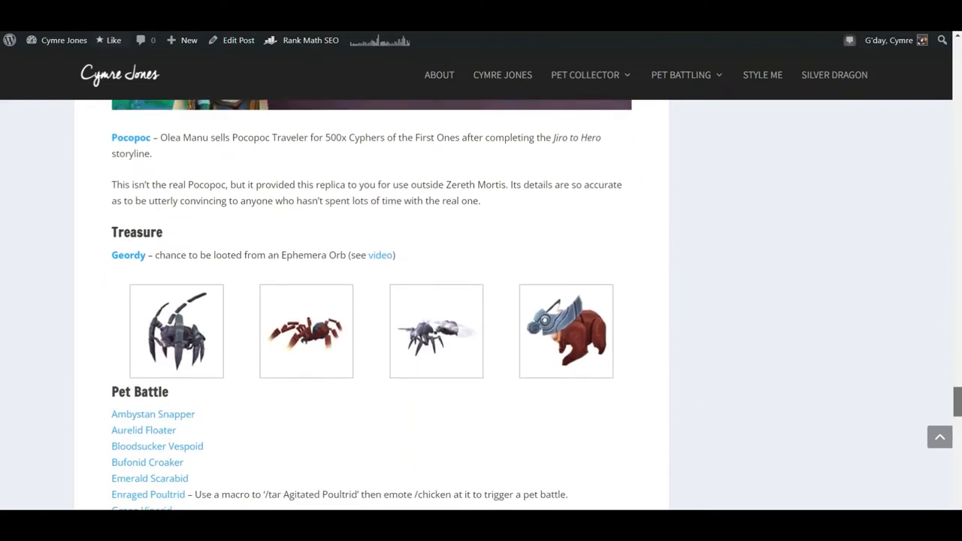
{"action": "scroll", "scroll_direction": "down", "scroll_amount": 3}
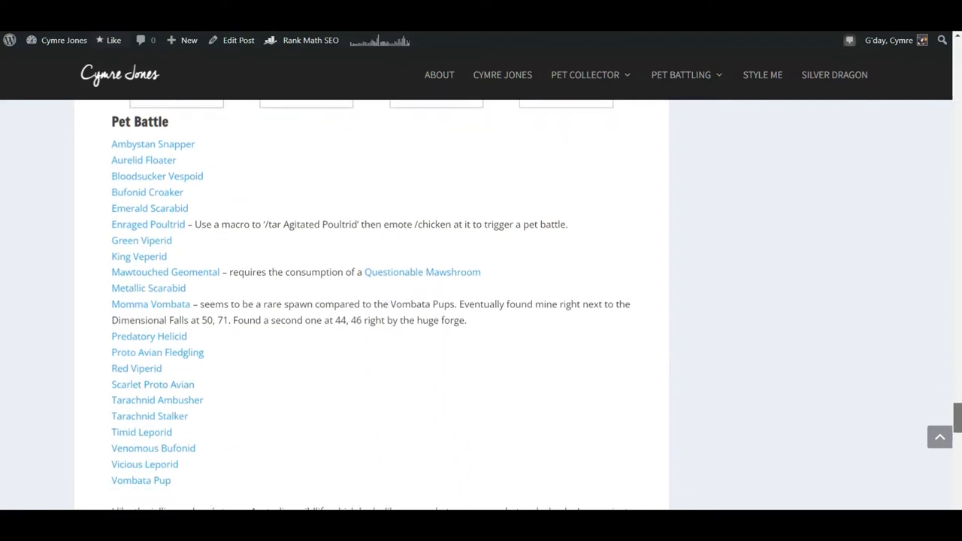
{"action": "scroll", "scroll_direction": "down", "scroll_amount": 3}
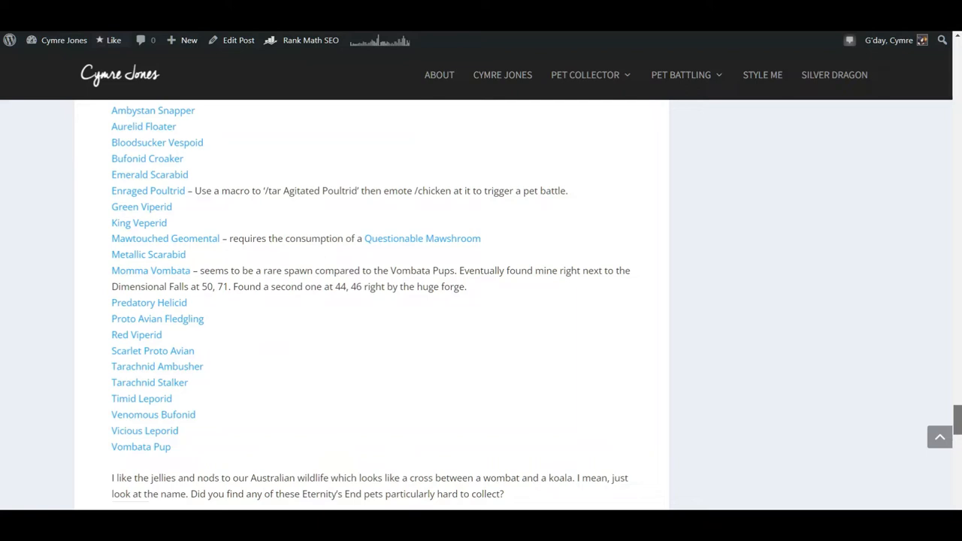
{"action": "scroll", "scroll_direction": "down", "scroll_amount": 3}
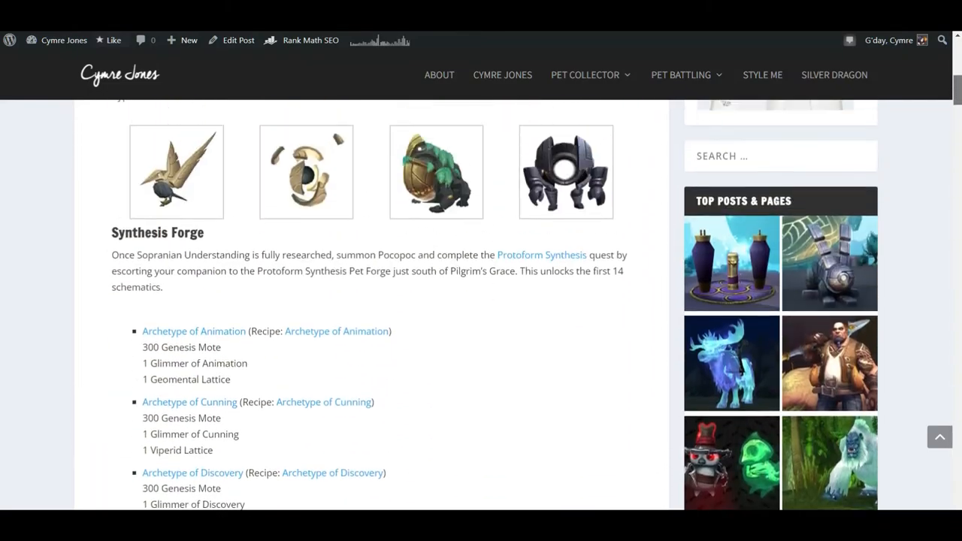
{"action": "scroll", "scroll_direction": "up", "scroll_amount": 3}
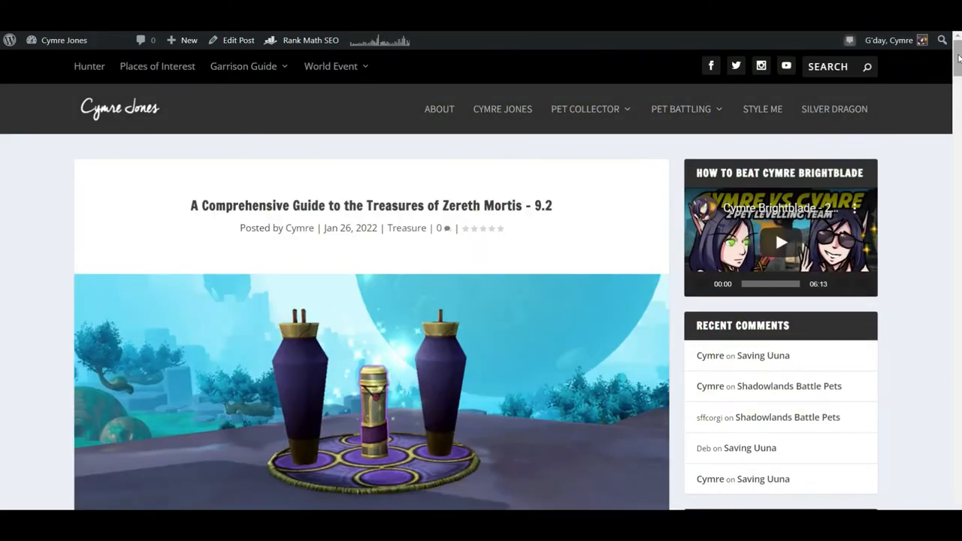
{"action": "scroll", "scroll_direction": "down", "scroll_amount": 3}
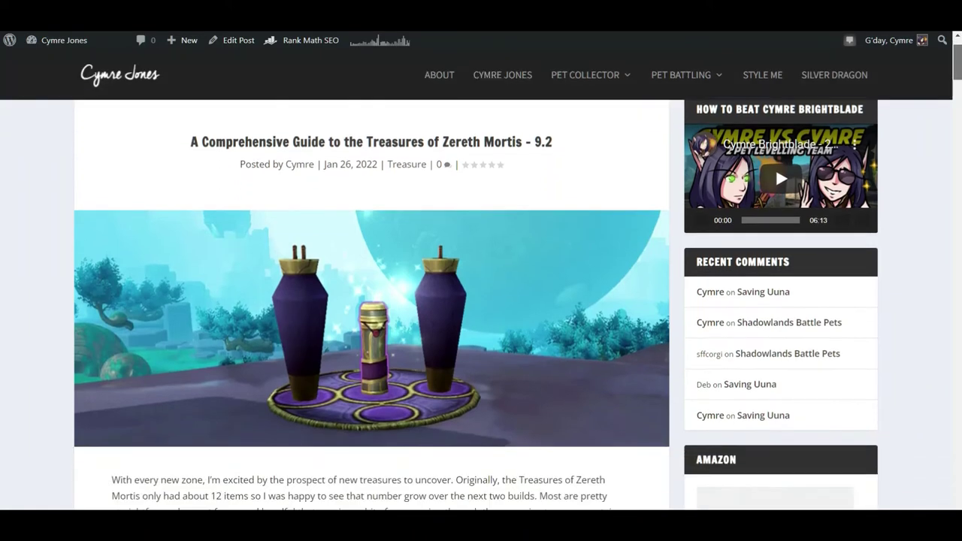
{"action": "scroll", "scroll_direction": "down", "scroll_amount": 3}
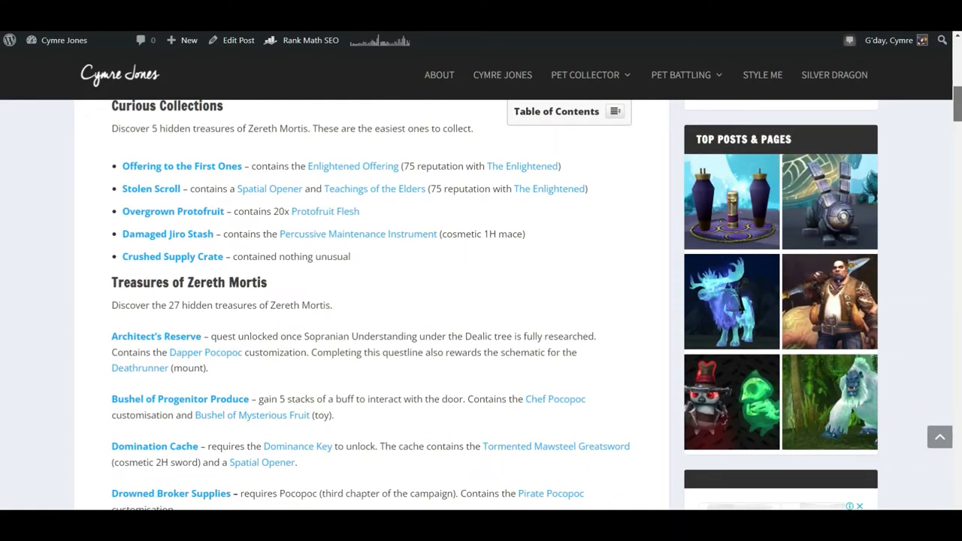
{"action": "scroll", "scroll_direction": "down", "scroll_amount": 3}
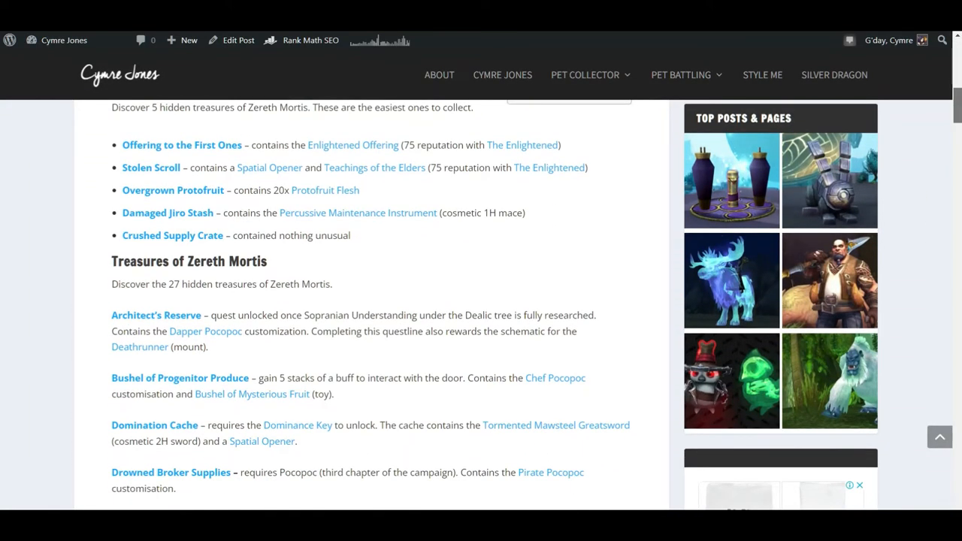
{"action": "scroll", "scroll_direction": "down", "scroll_amount": 3}
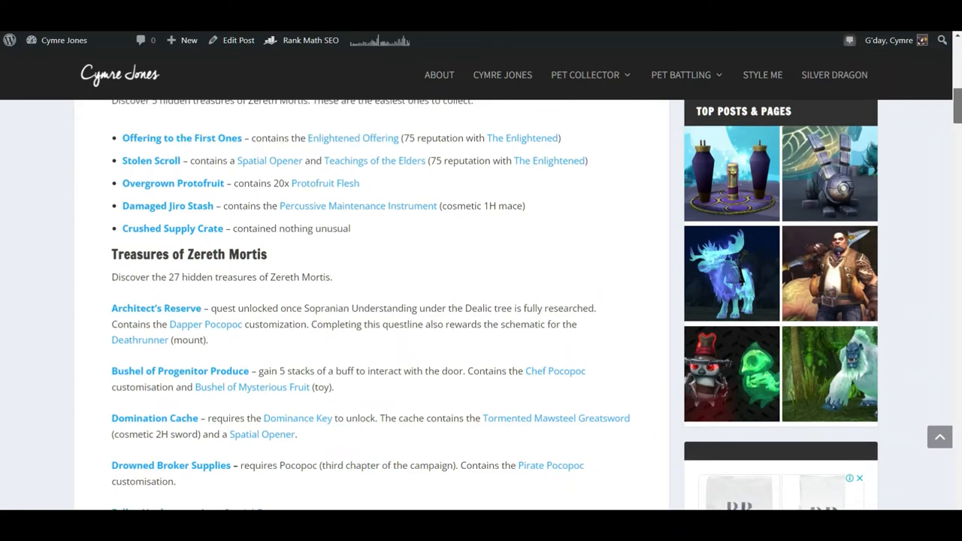
{"action": "scroll", "scroll_direction": "down", "scroll_amount": 3}
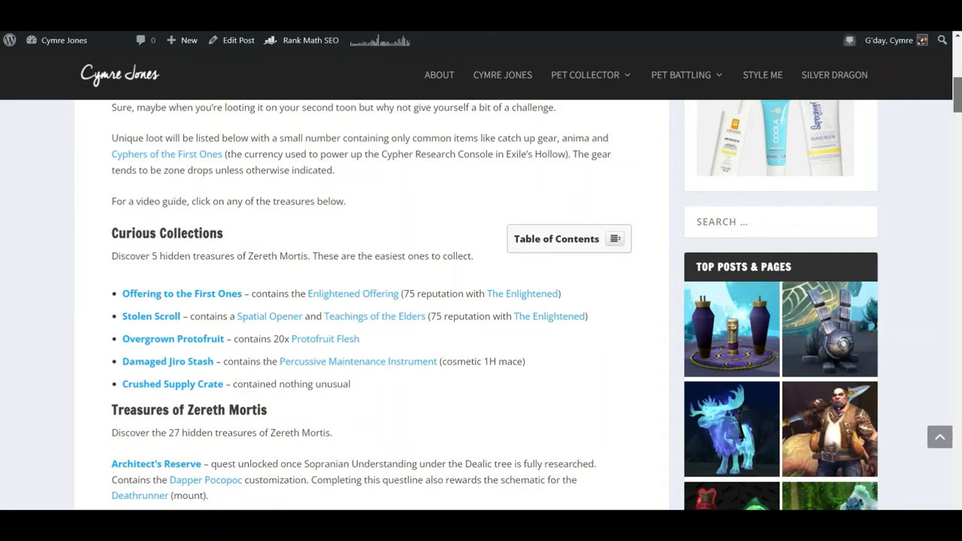
{"action": "scroll", "scroll_direction": "down", "scroll_amount": 3}
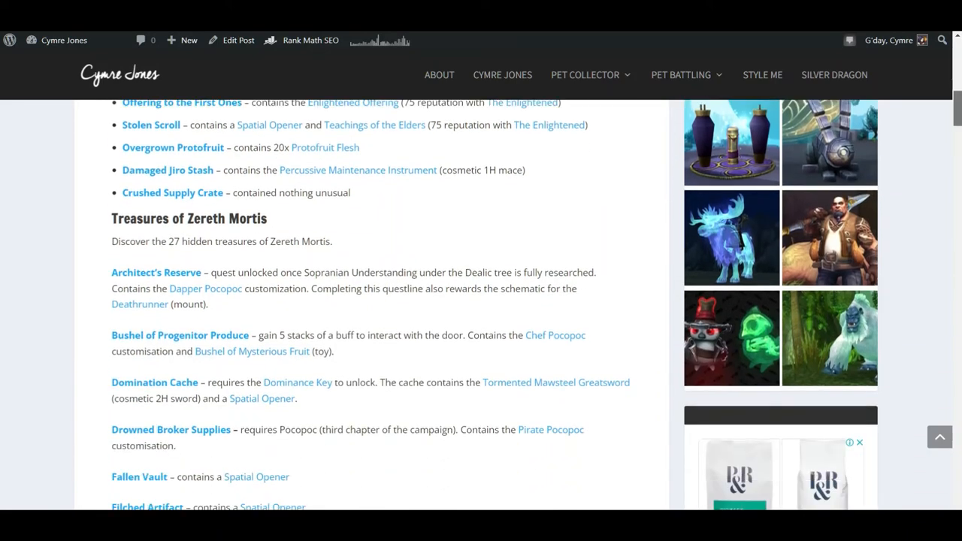
{"action": "scroll", "scroll_direction": "down", "scroll_amount": 3}
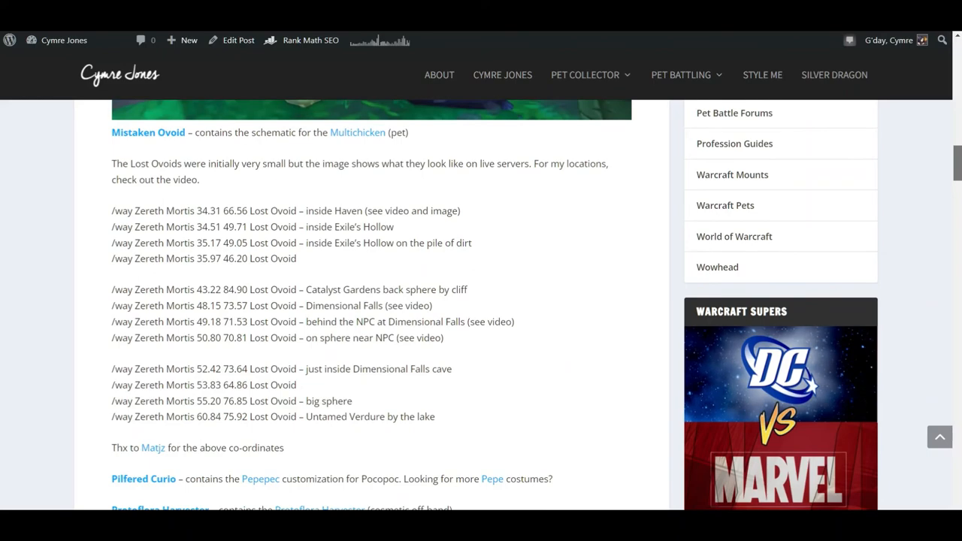
{"action": "scroll", "scroll_direction": "down", "scroll_amount": 3}
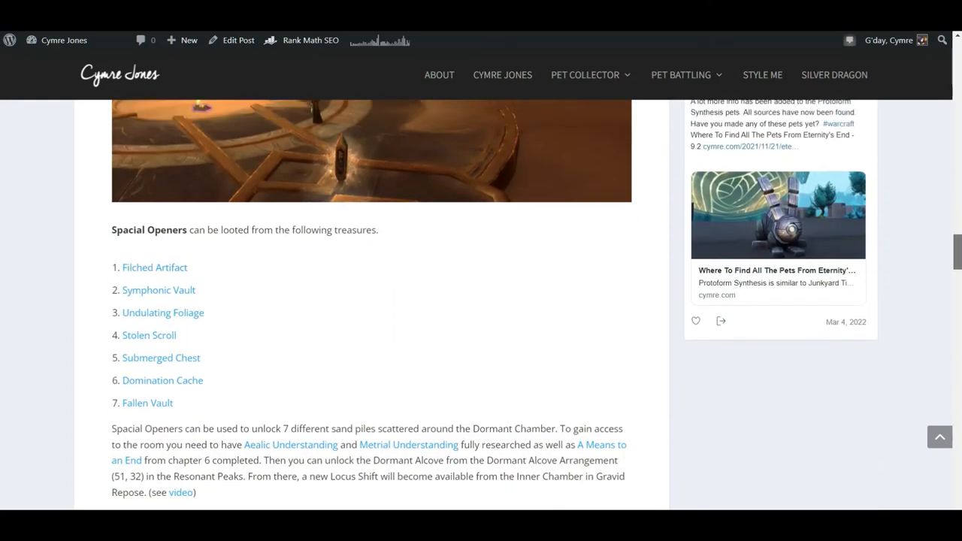
{"action": "scroll", "scroll_direction": "up", "scroll_amount": 3}
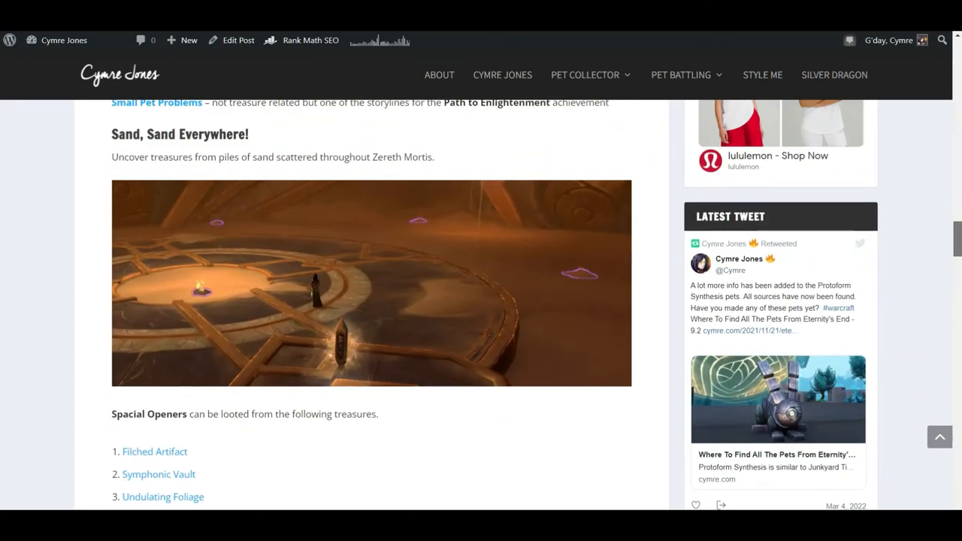
{"action": "scroll", "scroll_direction": "down", "scroll_amount": 3}
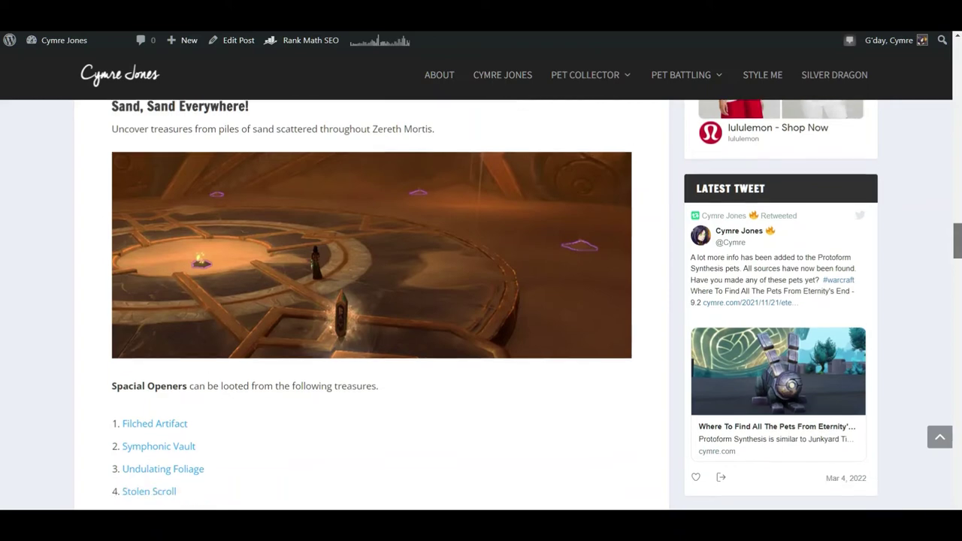
{"action": "scroll", "scroll_direction": "down", "scroll_amount": 3}
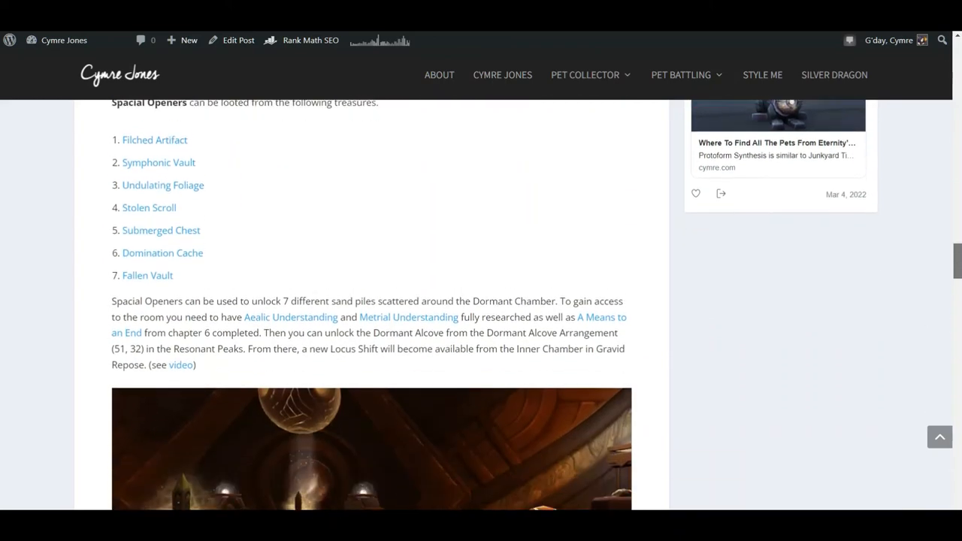
{"action": "scroll", "scroll_direction": "down", "scroll_amount": 3}
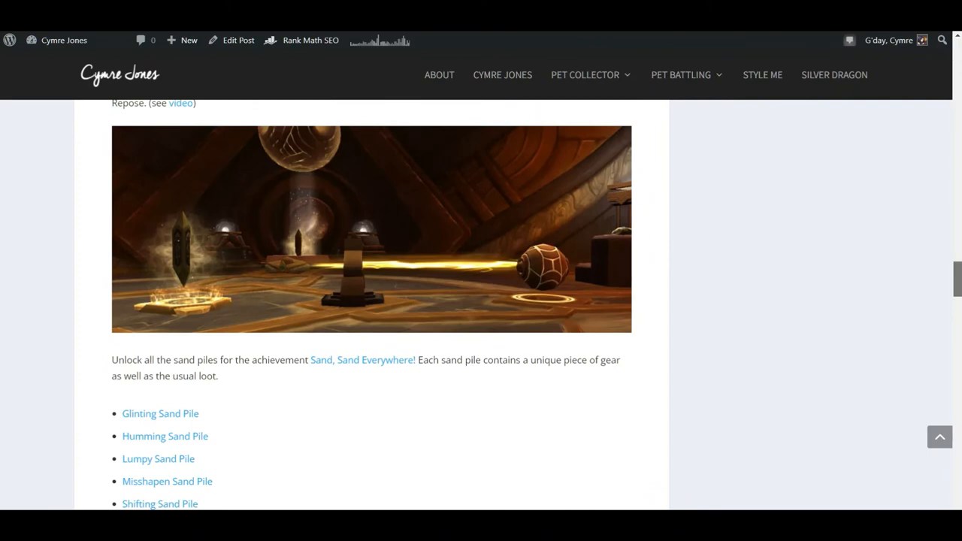
{"action": "scroll", "scroll_direction": "down", "scroll_amount": 3}
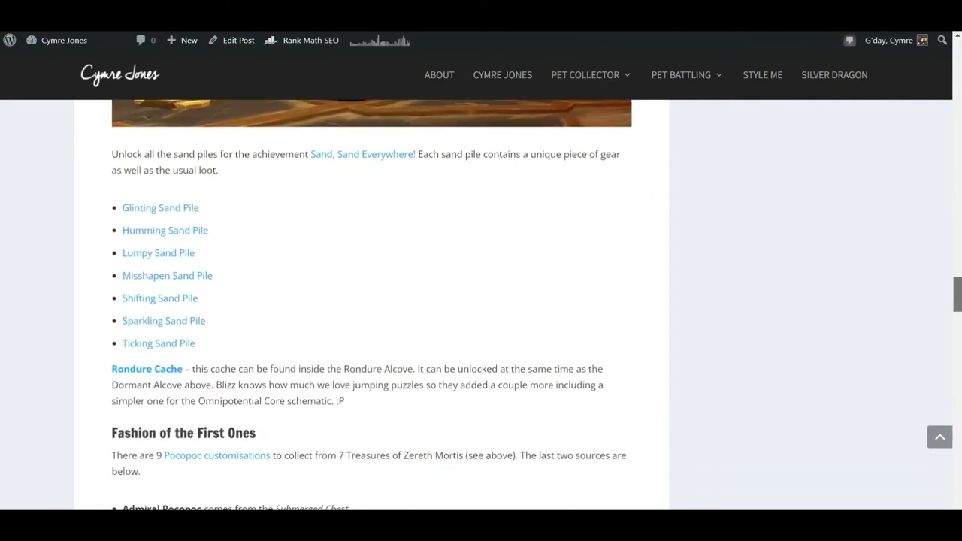
{"action": "scroll", "scroll_direction": "down", "scroll_amount": 3}
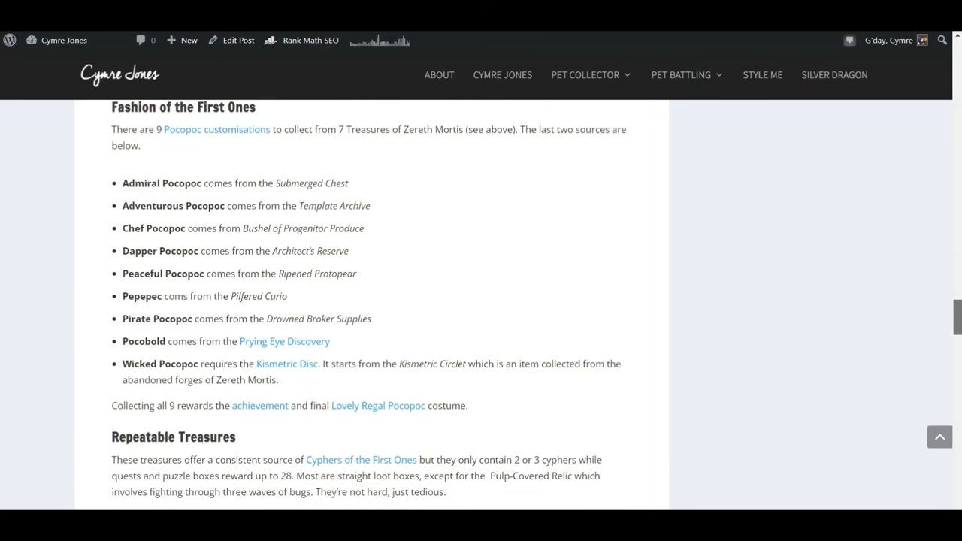
{"action": "scroll", "scroll_direction": "down", "scroll_amount": 3}
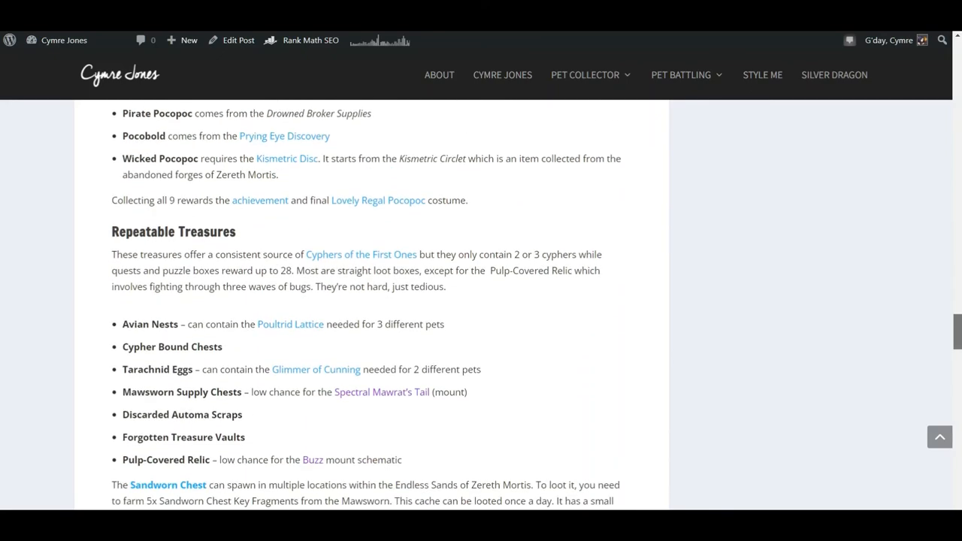
{"action": "scroll", "scroll_direction": "down", "scroll_amount": 3}
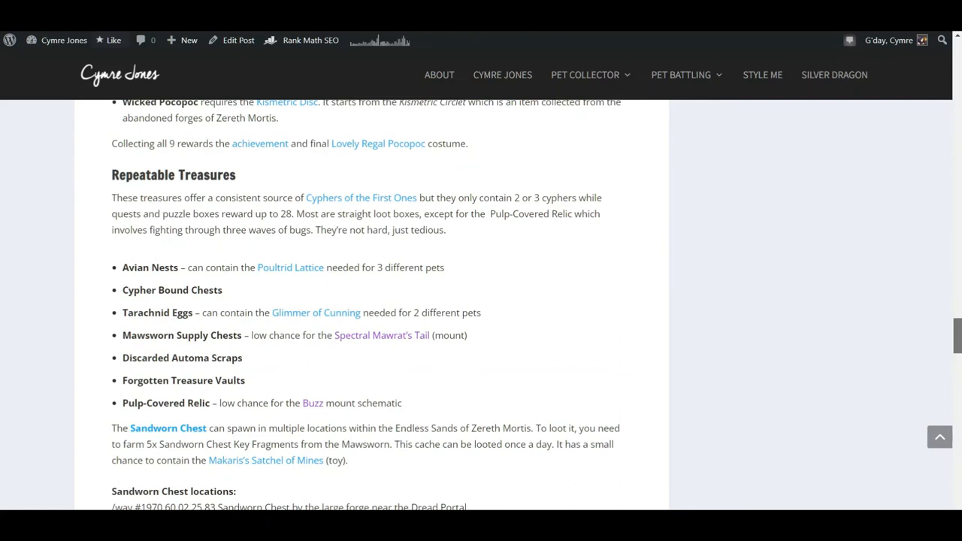
{"action": "scroll", "scroll_direction": "down", "scroll_amount": 3}
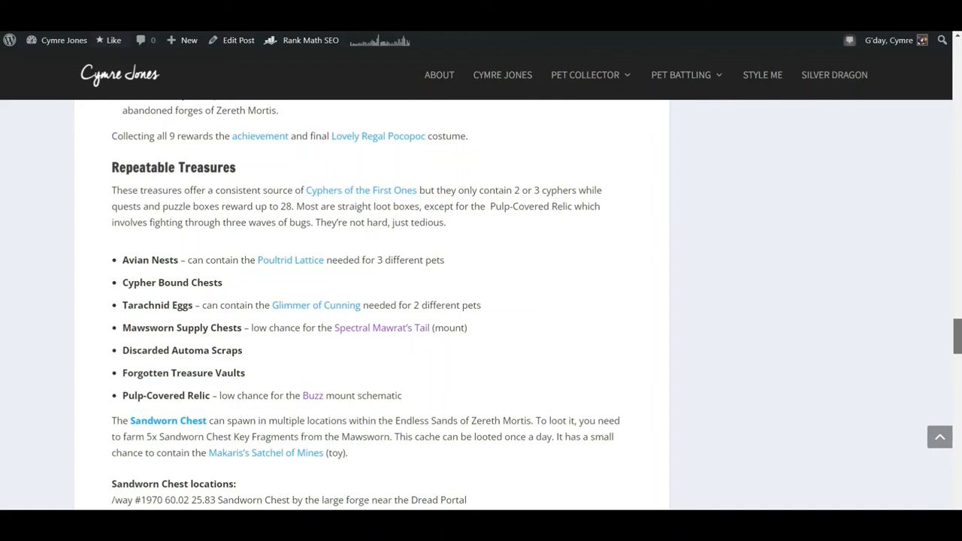
{"action": "scroll", "scroll_direction": "down", "scroll_amount": 3}
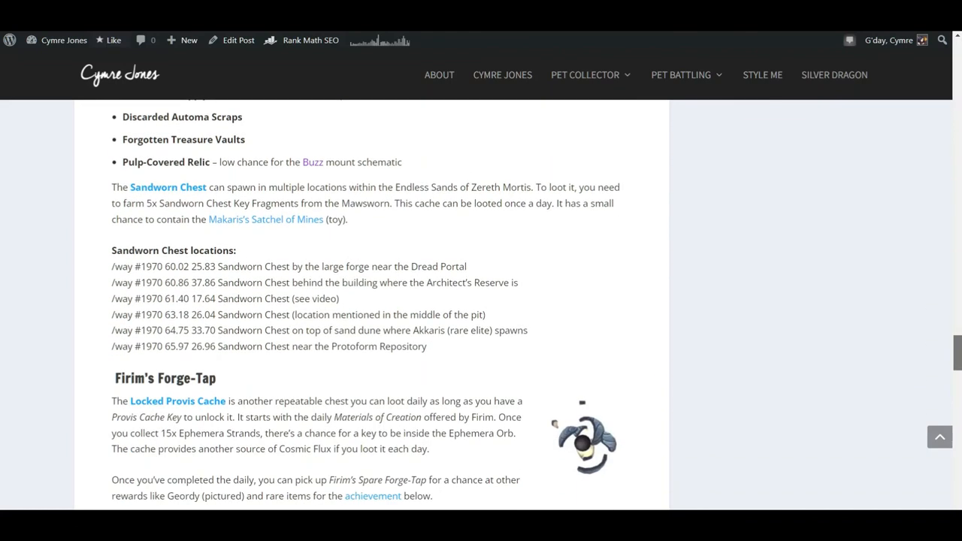
{"action": "scroll", "scroll_direction": "down", "scroll_amount": 3}
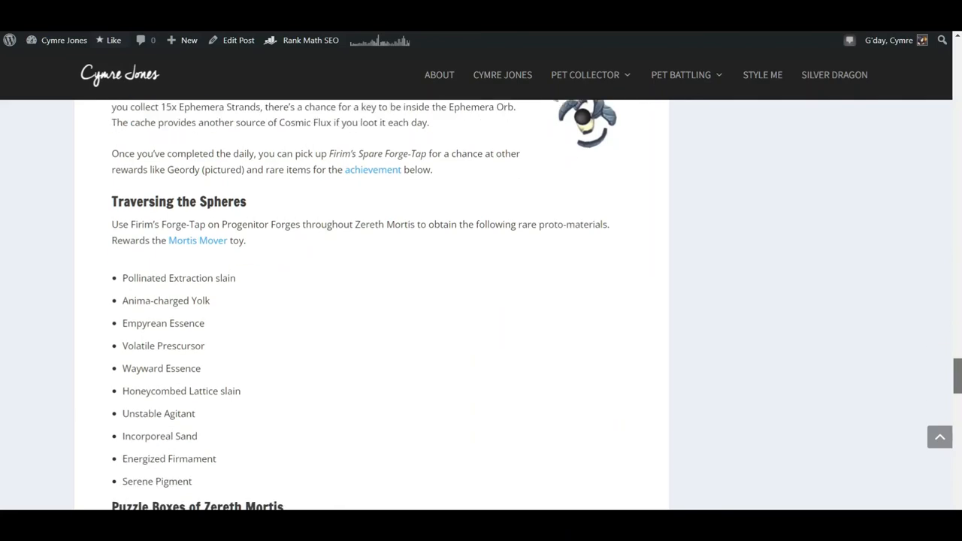
{"action": "scroll", "scroll_direction": "down", "scroll_amount": 3}
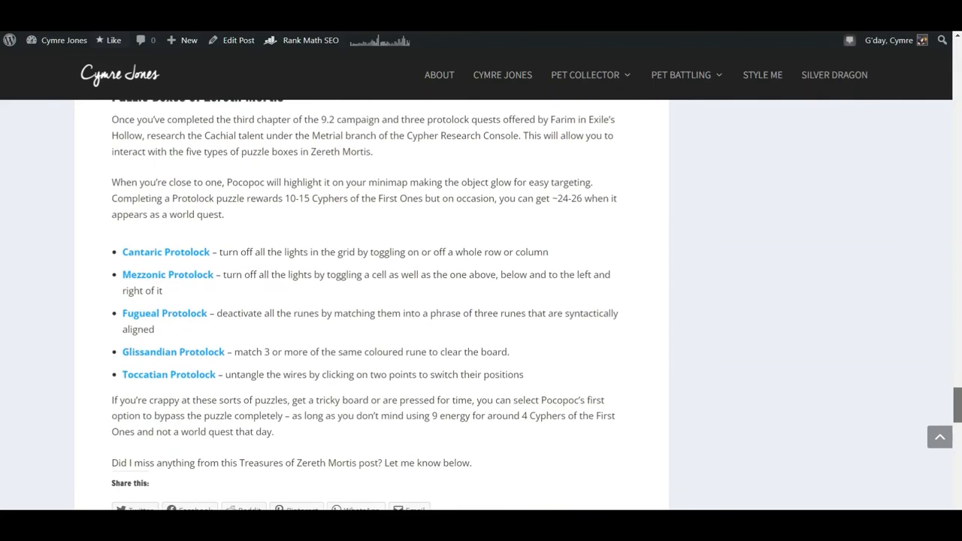
{"action": "scroll", "scroll_direction": "down", "scroll_amount": 3}
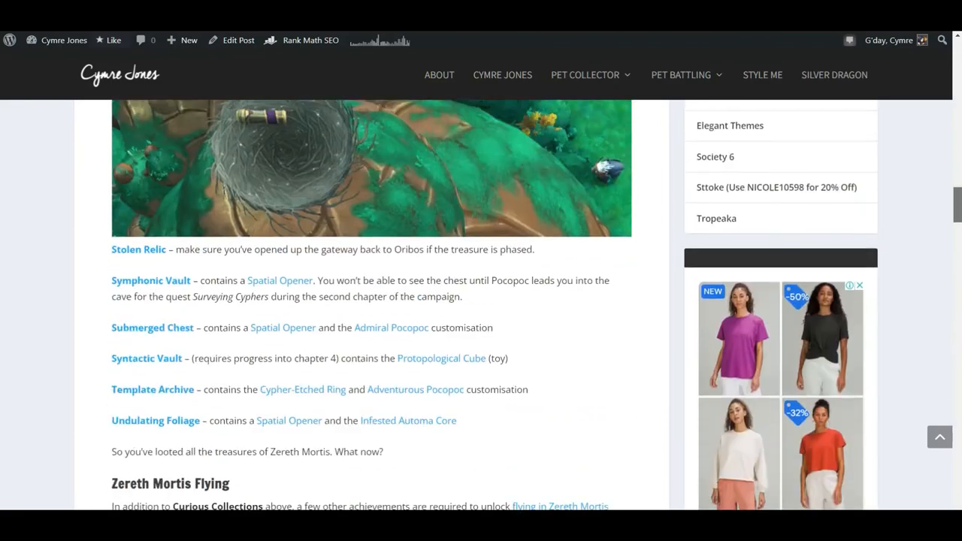
{"action": "scroll", "scroll_direction": "up", "scroll_amount": 3}
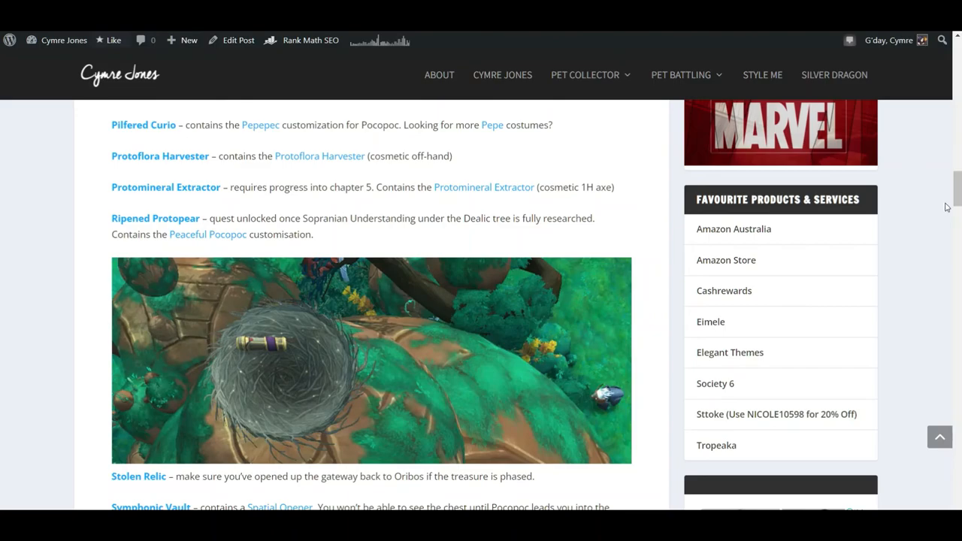
{"action": "mouse_move", "coordinate": [955, 194]}
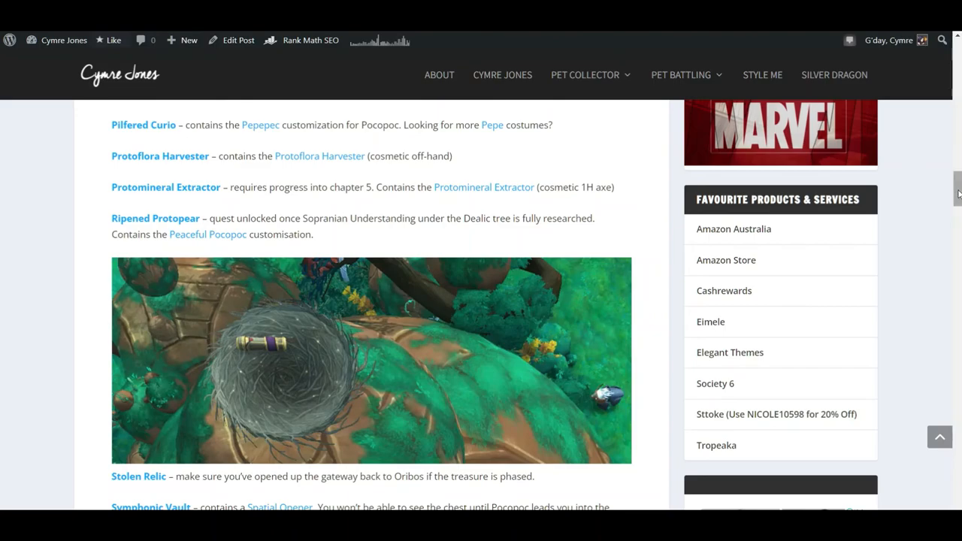
{"action": "scroll", "scroll_direction": "up", "scroll_amount": 3}
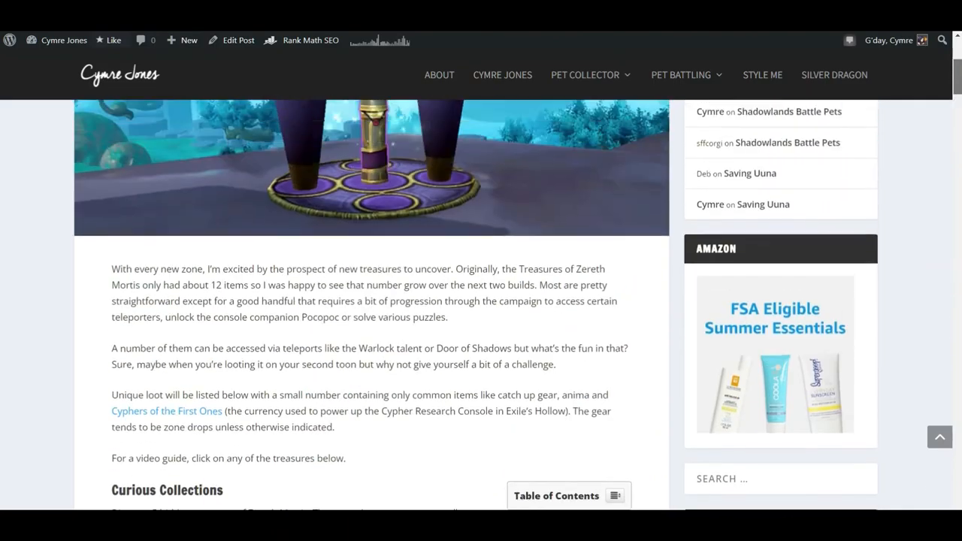